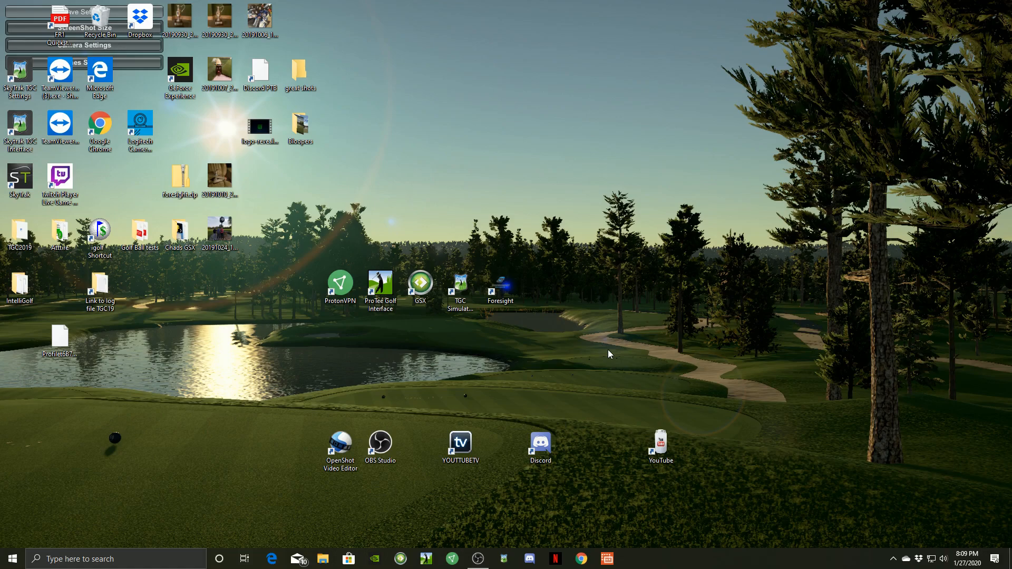
mouse_move(584, 360)
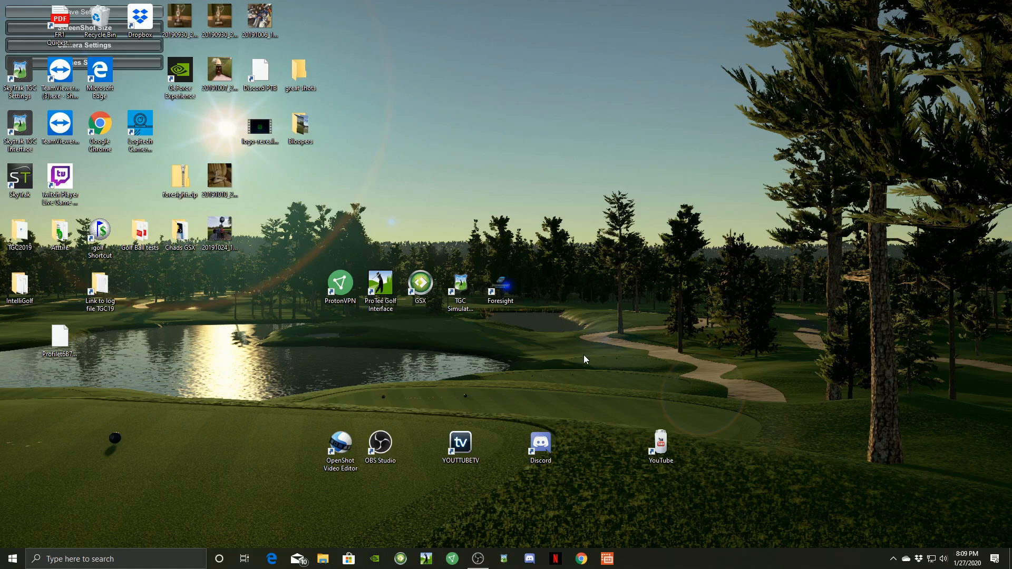
mouse_move(437, 352)
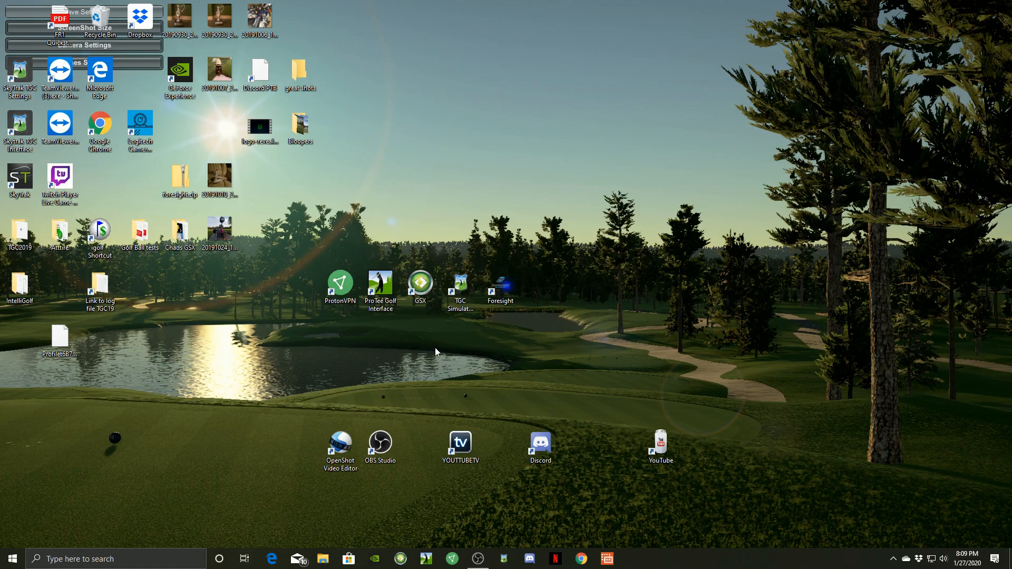
Step: Launch GolfSimExchange from its desktop shortcut and drag the GSX Status window to the upper left
click(421, 283)
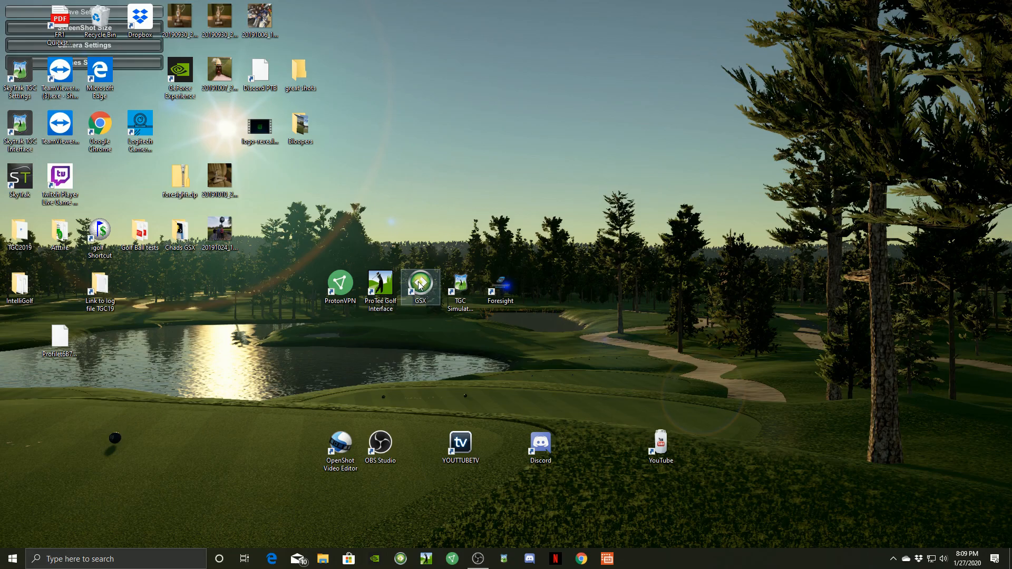
double_click(419, 283)
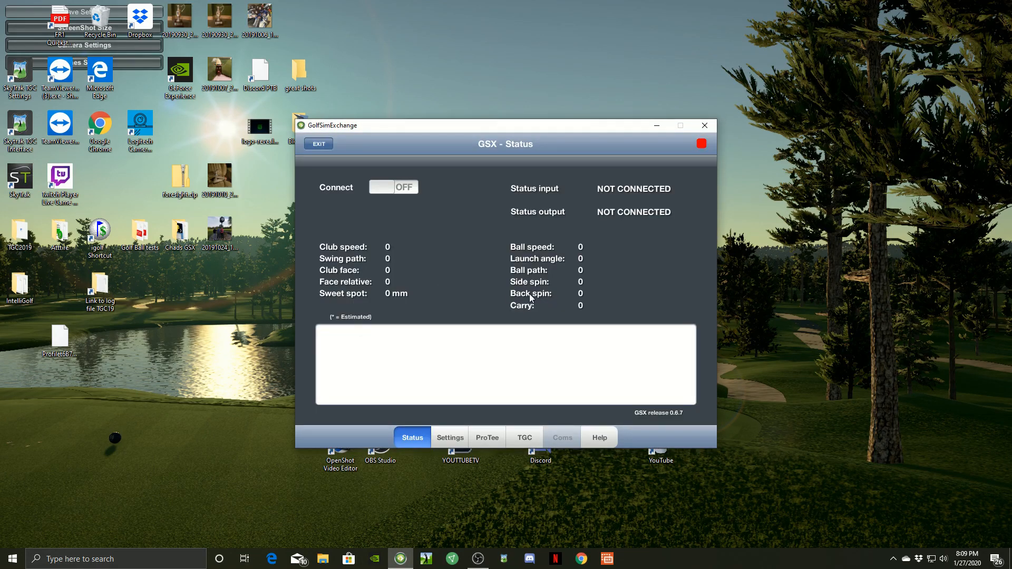
mouse_move(537, 250)
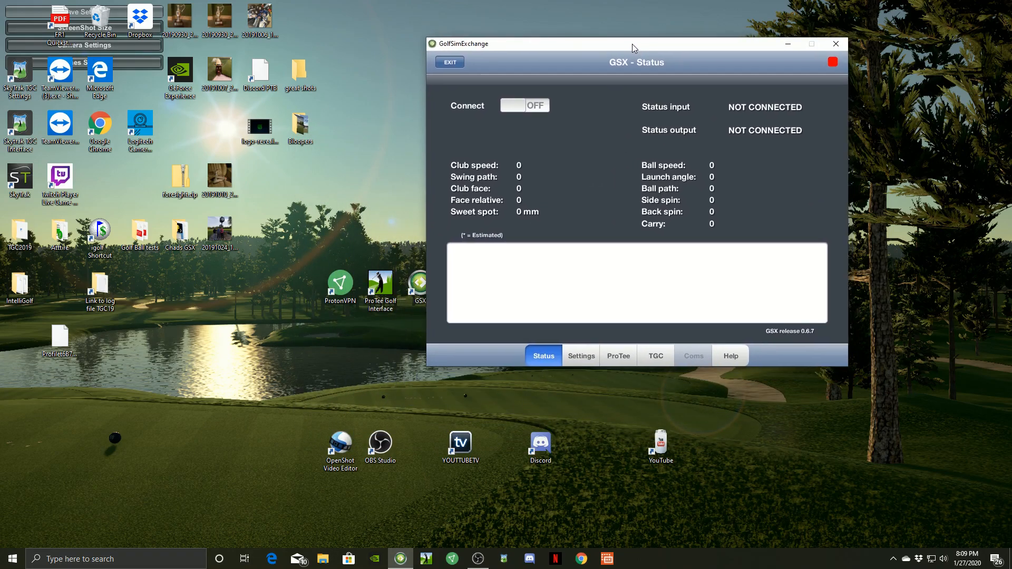
drag(636, 47, 249, 67)
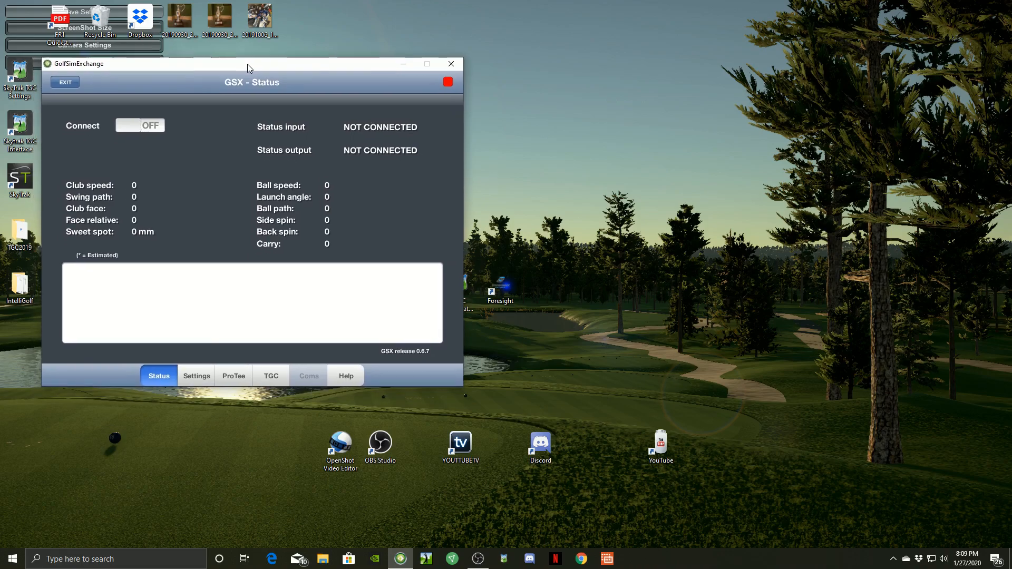
drag(249, 67, 235, 62)
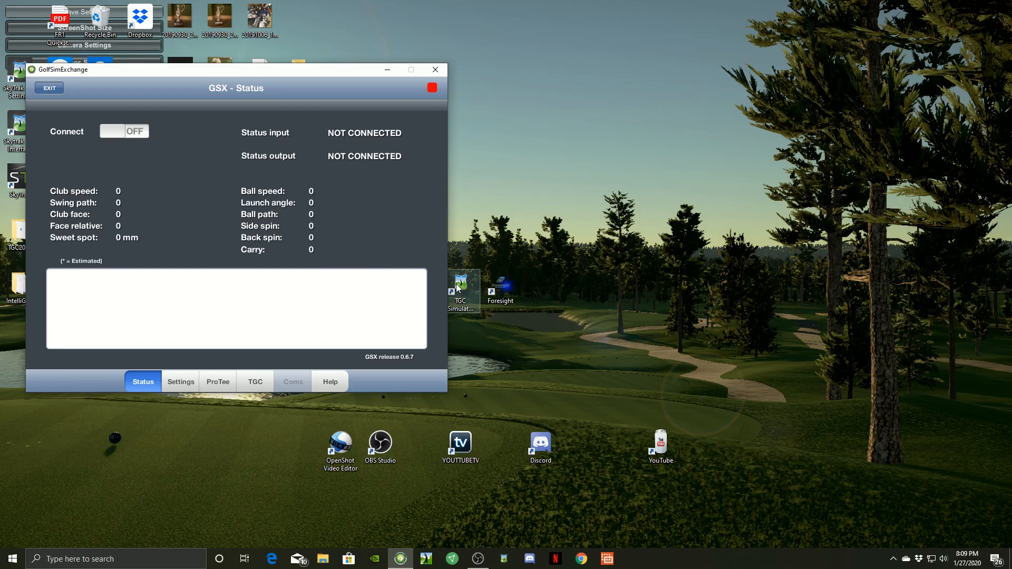
mouse_move(463, 284)
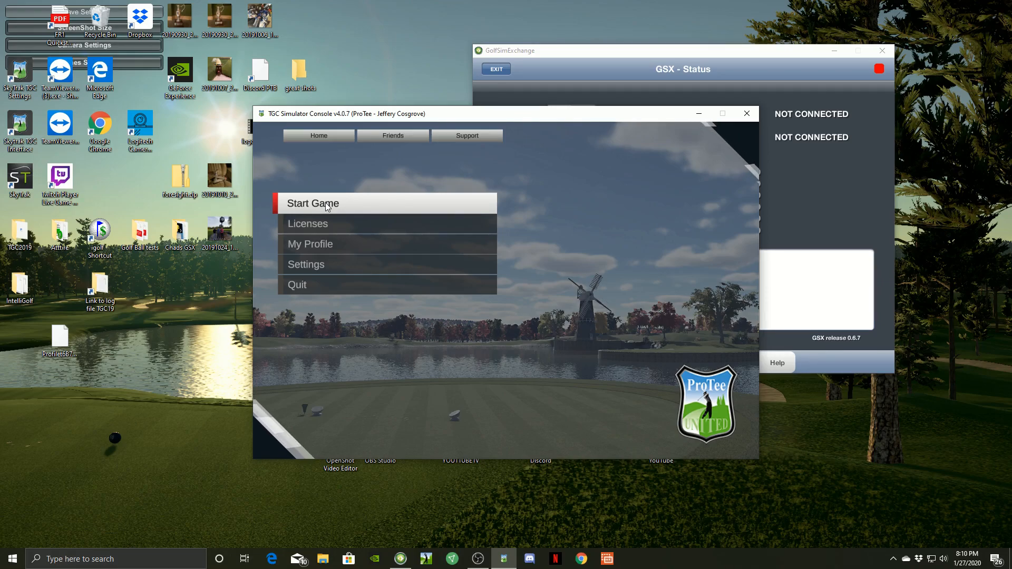
Step: Start The Golf Club Simulator 2019 from the TGC Simulator Console's Start Game menu
click(313, 203)
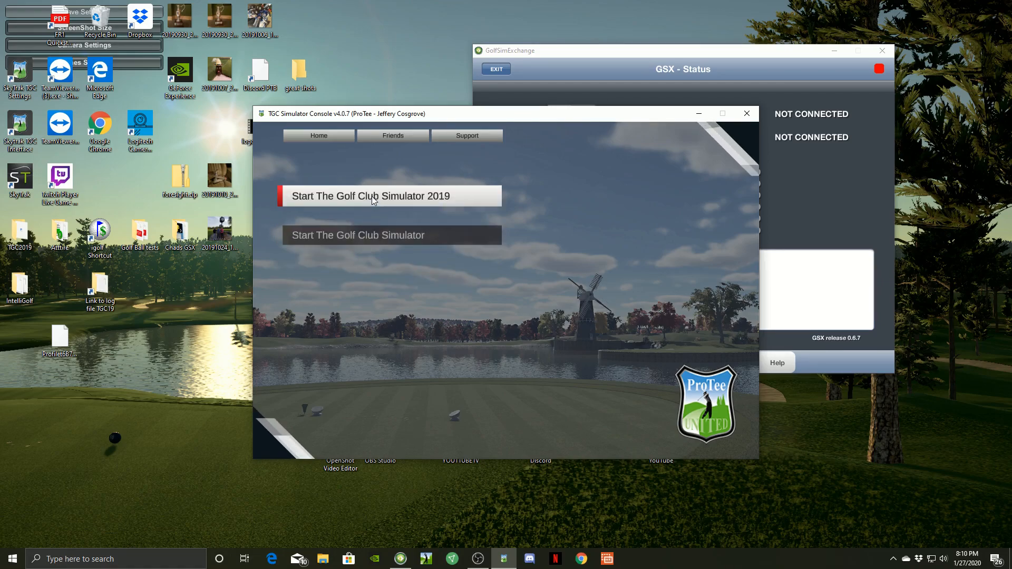
click(371, 196)
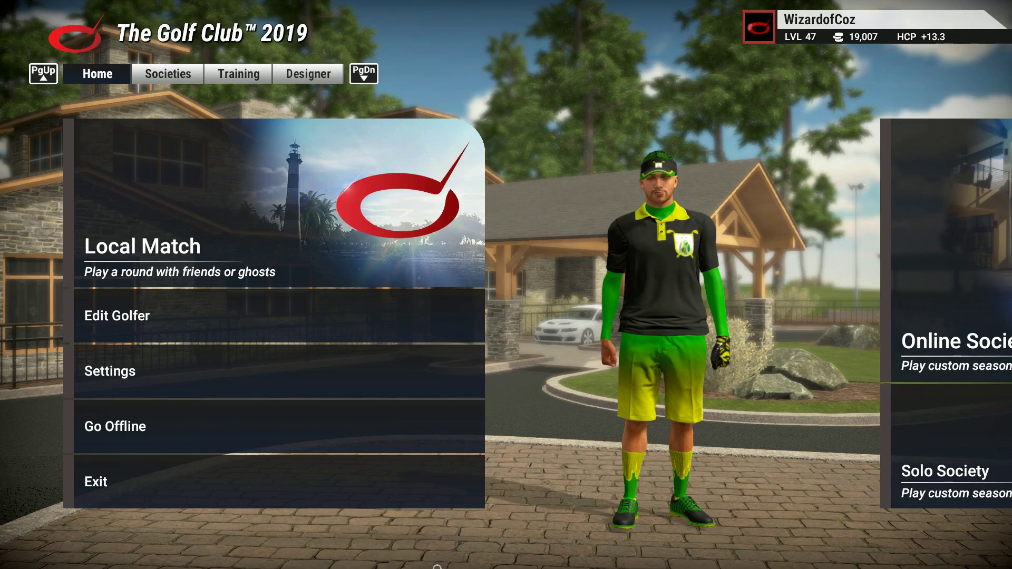
Step: Switch to OBS Studio and preview the Range Work, Broadcast and other existing golf scenes
click(6, 542)
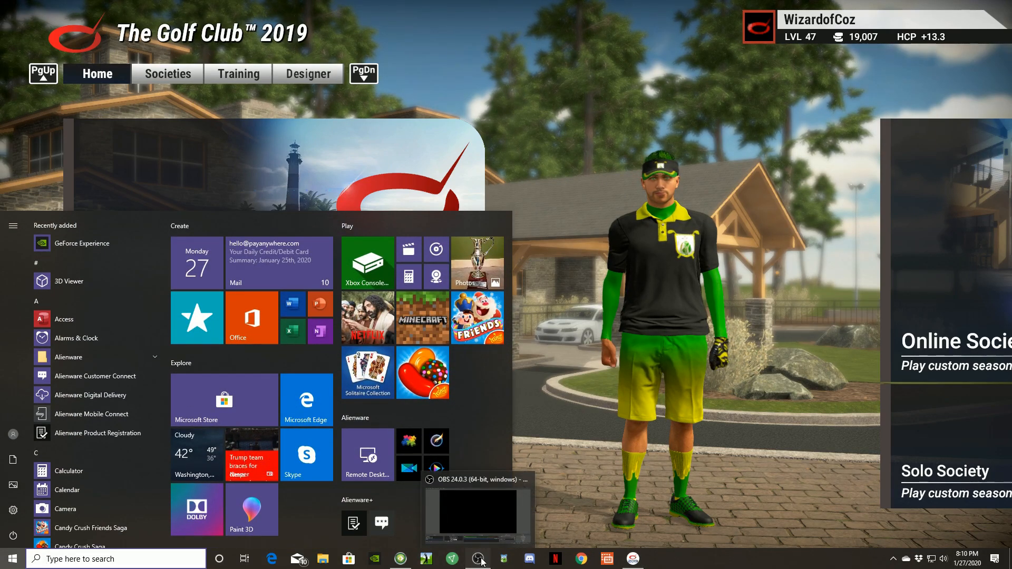
click(478, 559)
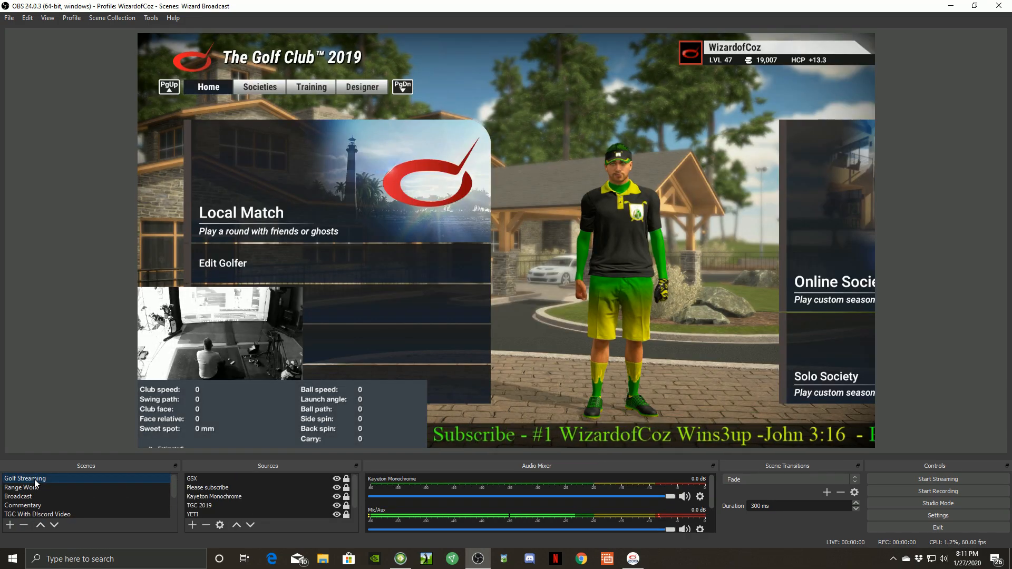
click(17, 487)
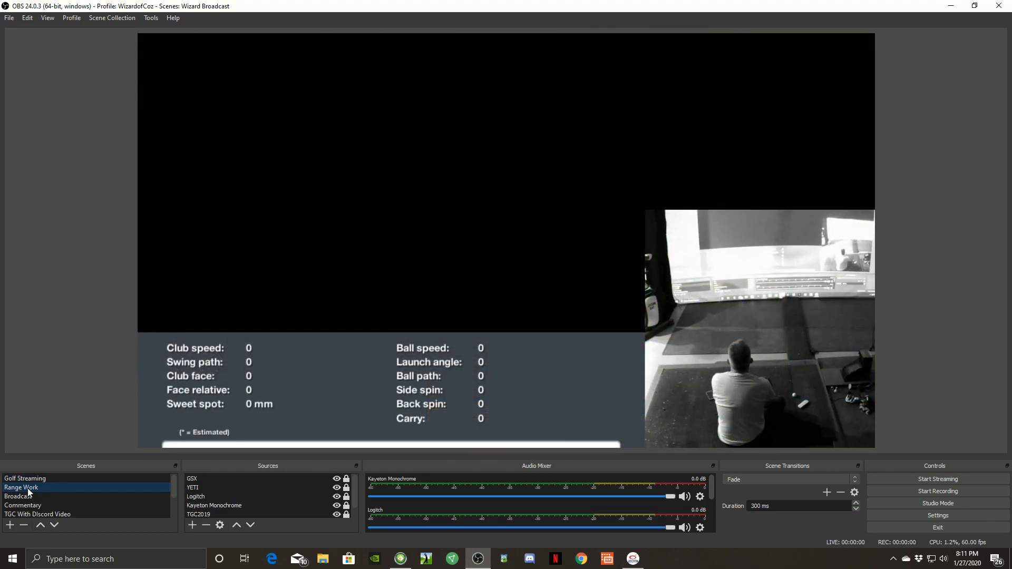
click(17, 496)
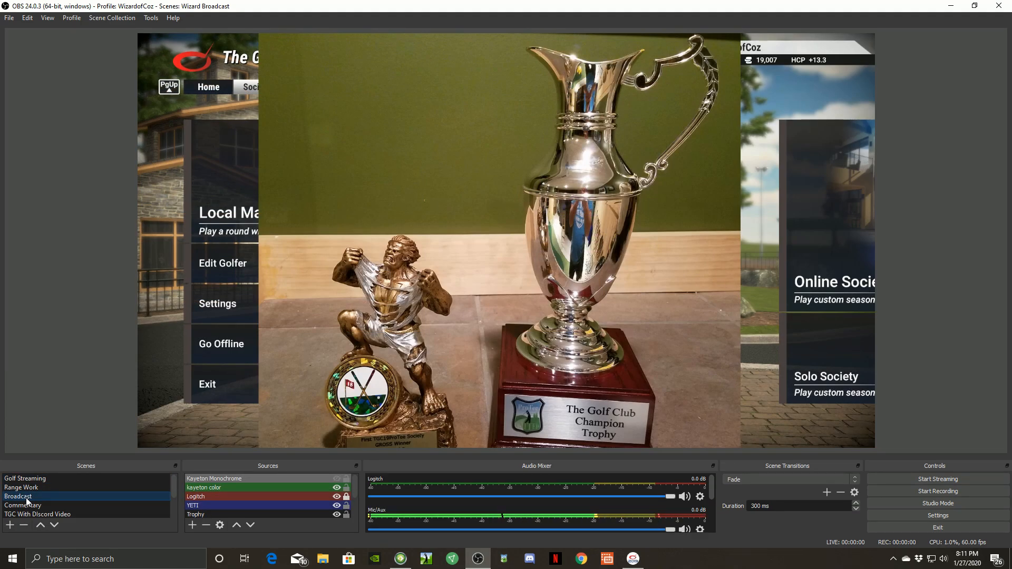
click(37, 514)
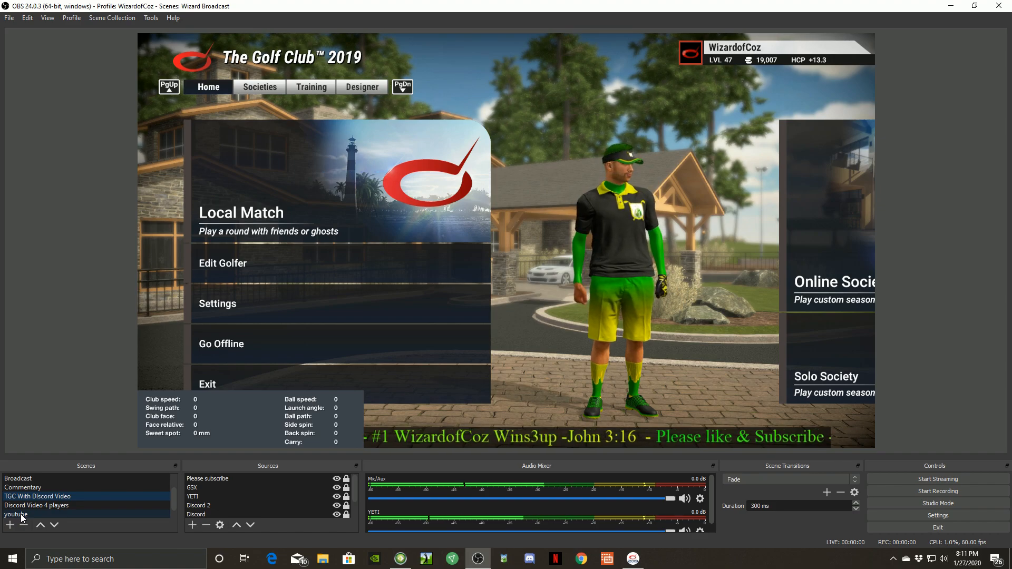
Step: Add the existing YETI audio input capture as the first source of the empty youtube scene
click(16, 514)
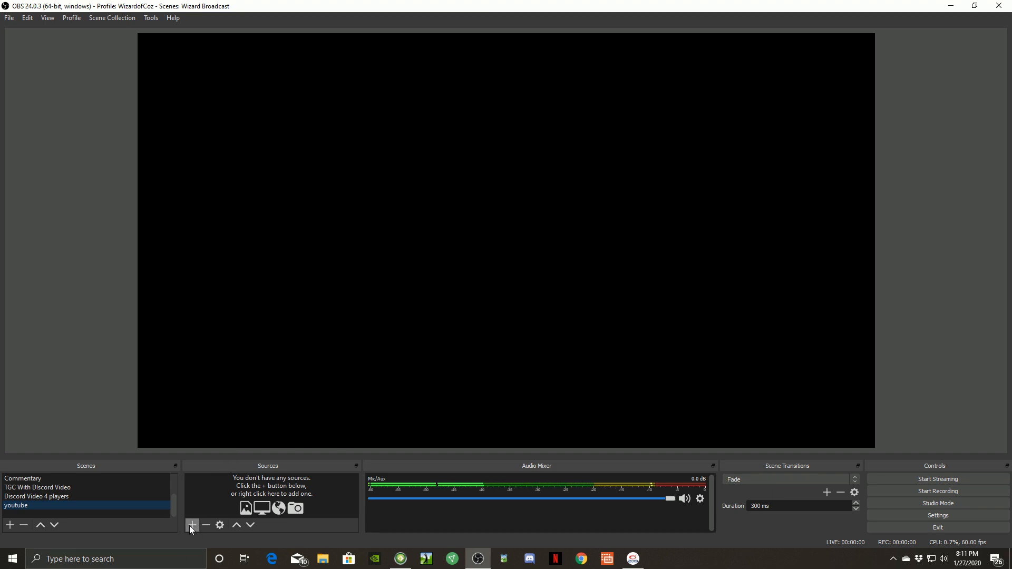
click(191, 525)
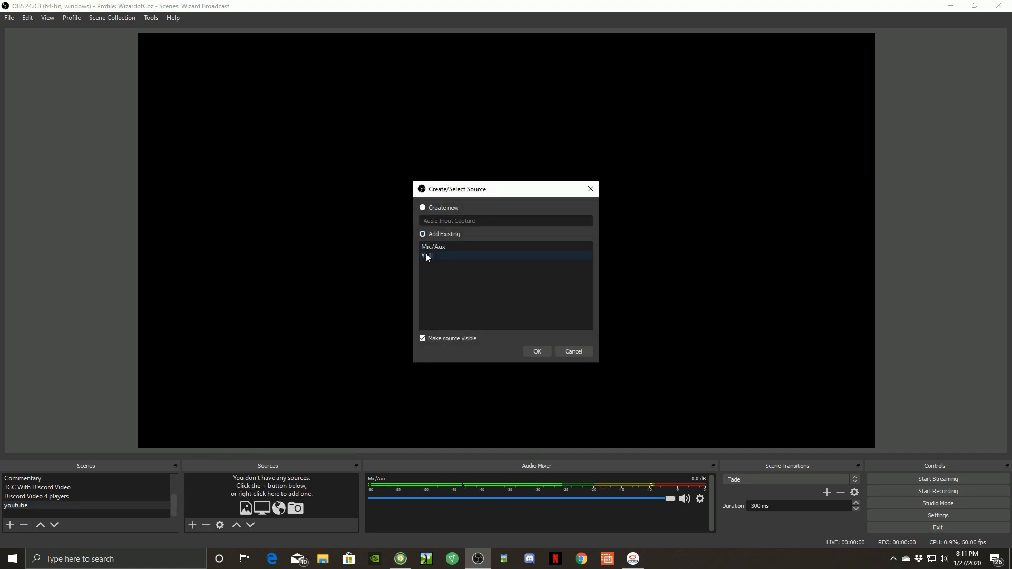
click(536, 352)
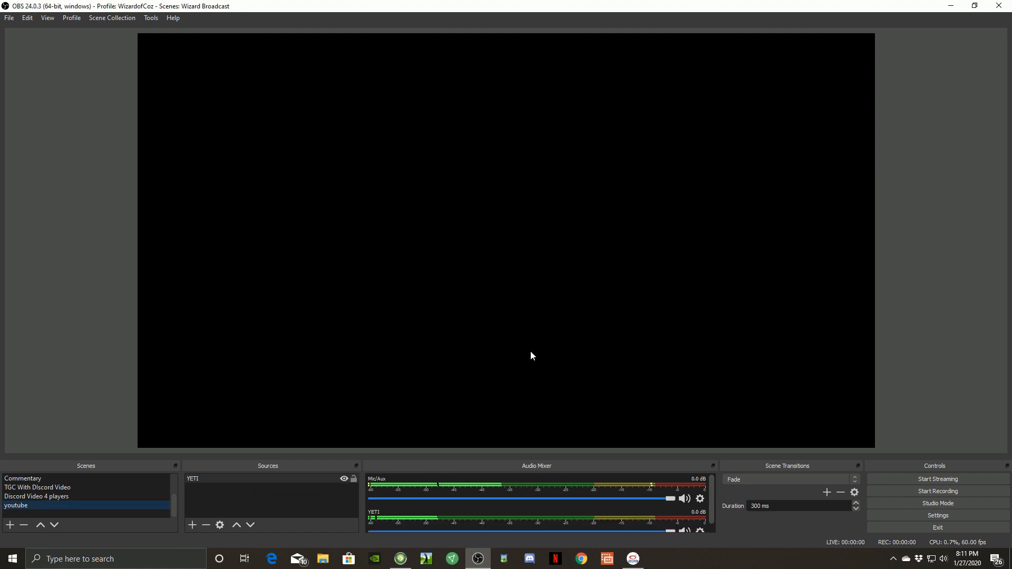
mouse_move(213, 485)
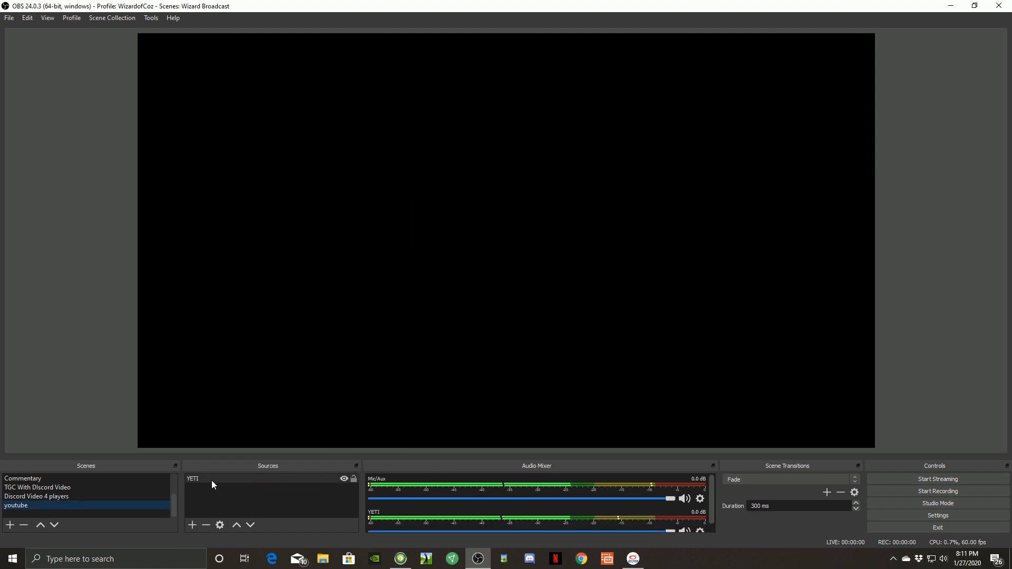
click(192, 526)
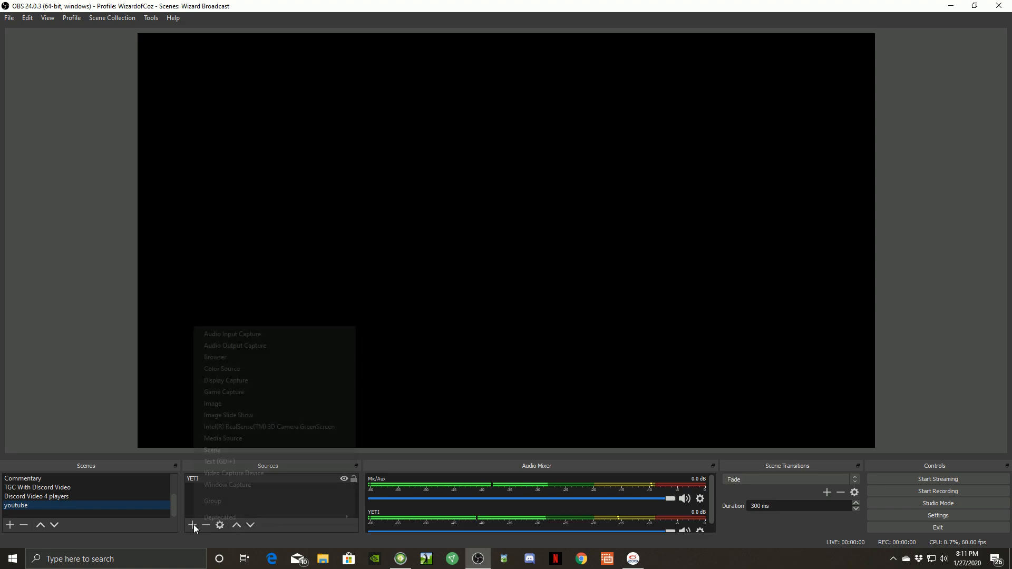
click(224, 391)
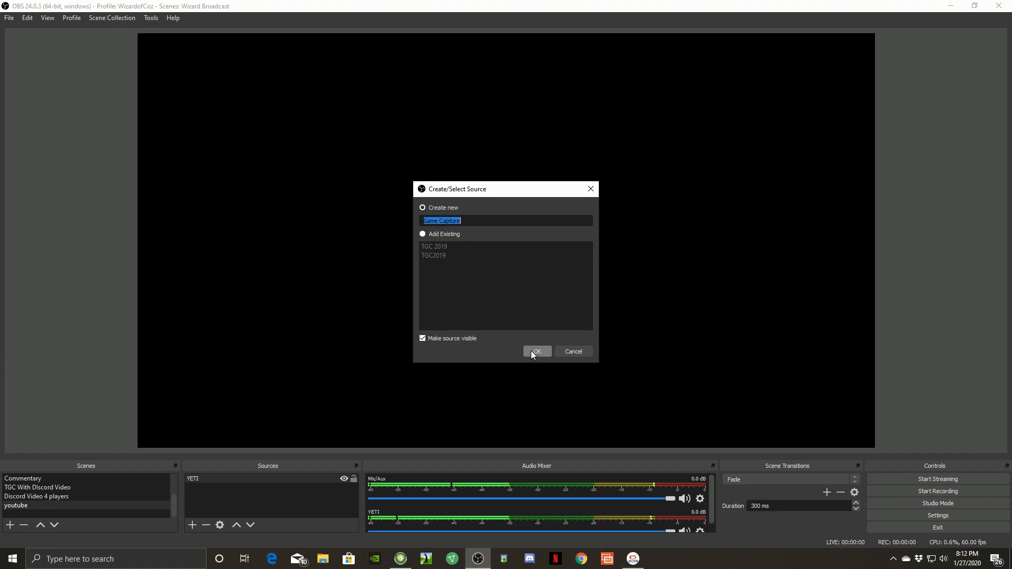
click(537, 352)
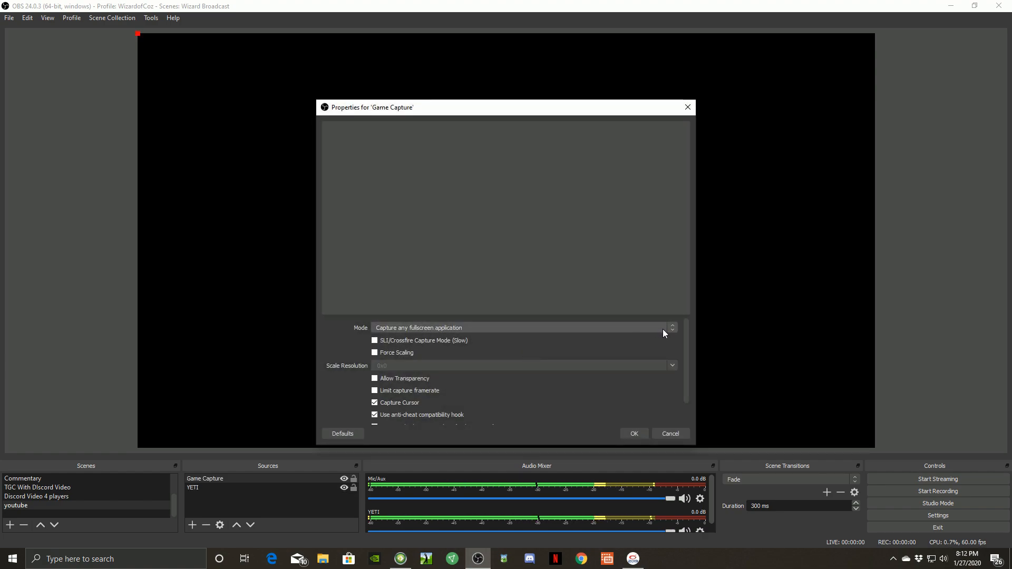
click(672, 327)
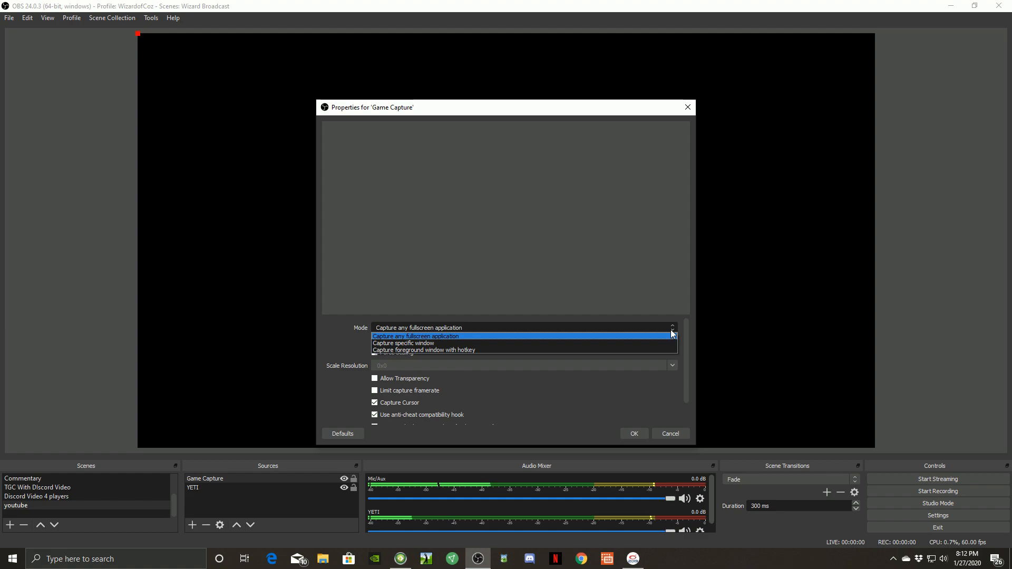
click(403, 342)
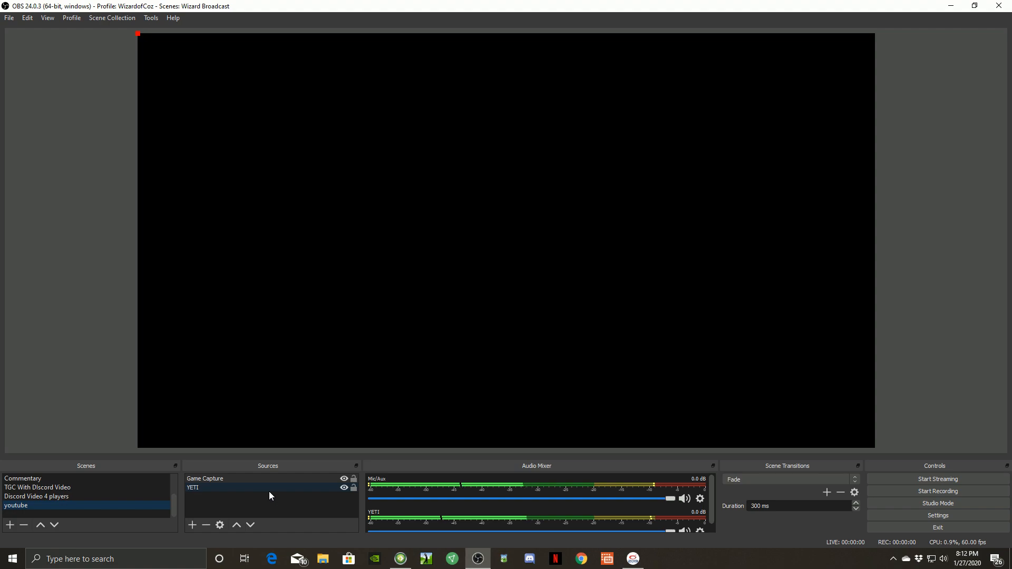
click(205, 479)
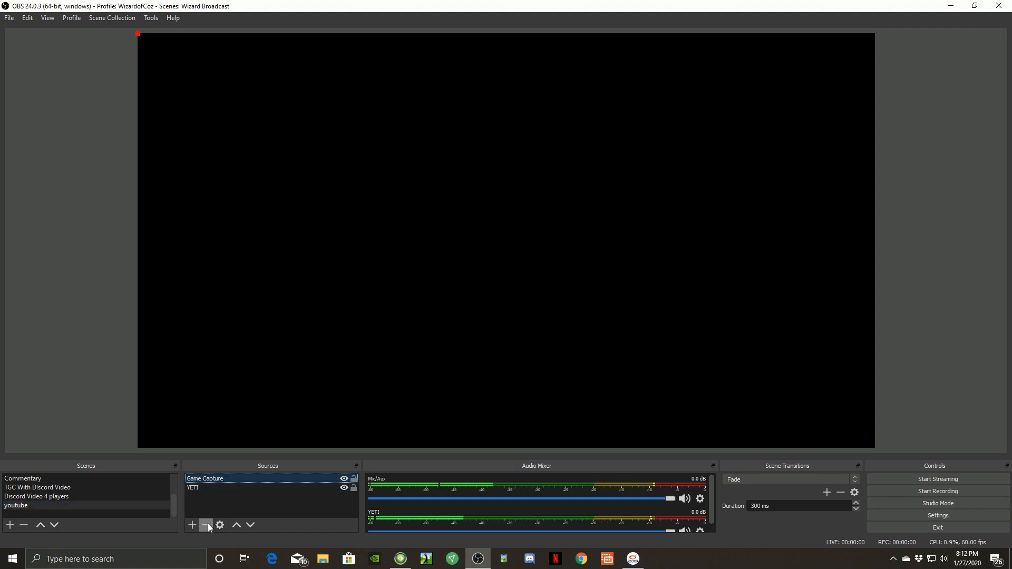
click(207, 525)
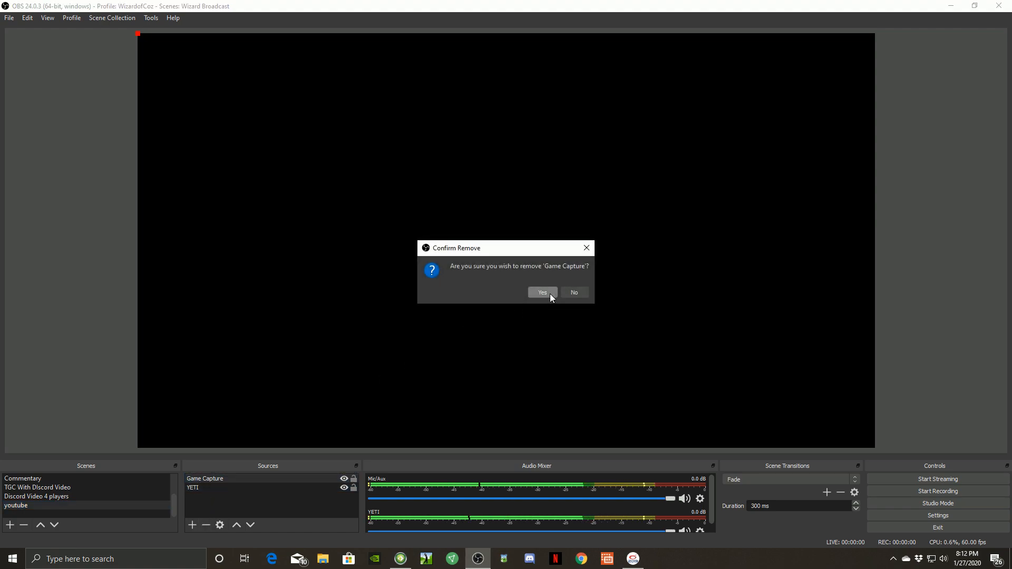
click(542, 293)
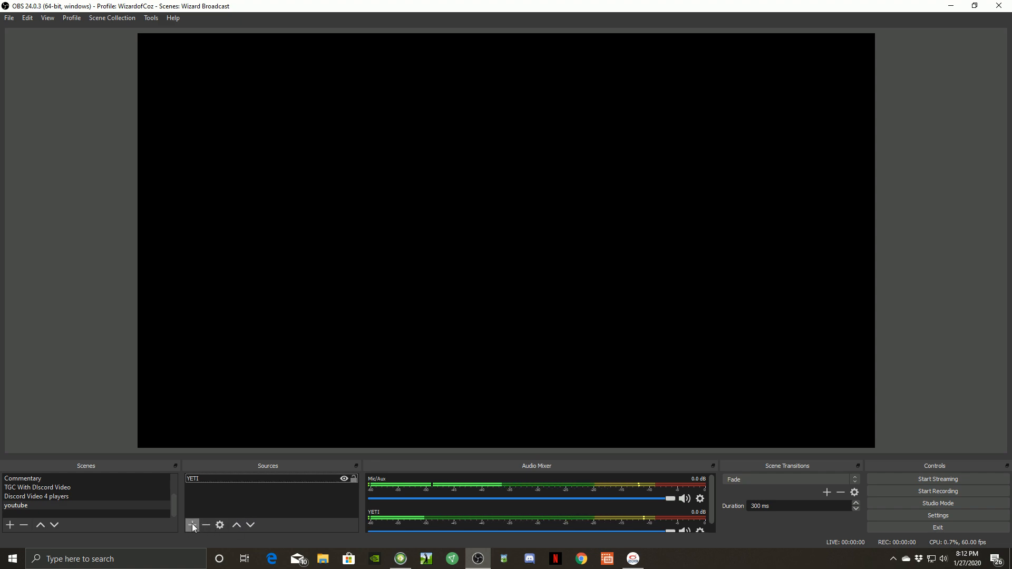
Step: Add the existing TGC 2019 game capture source to the youtube scene
click(192, 525)
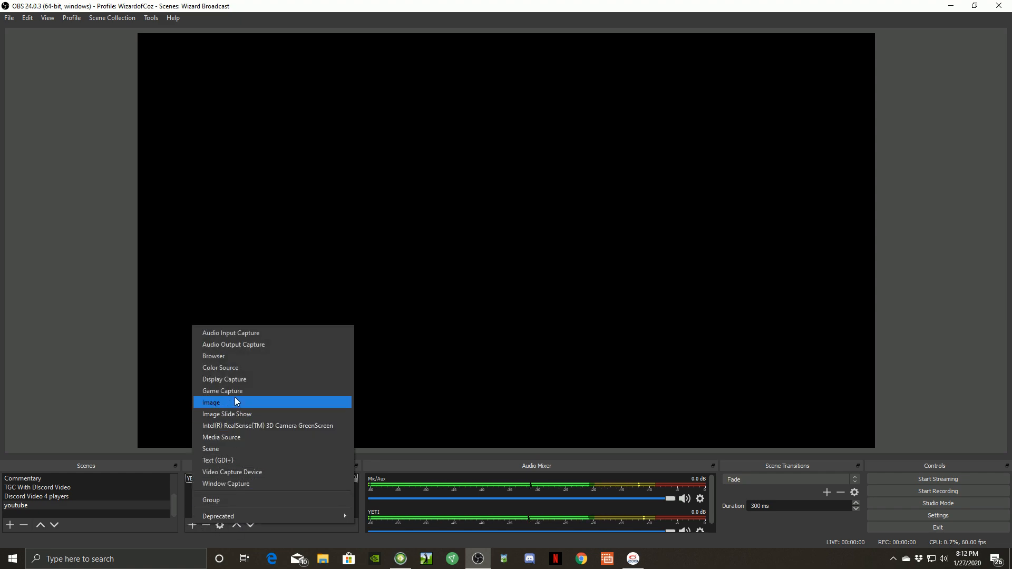
click(223, 391)
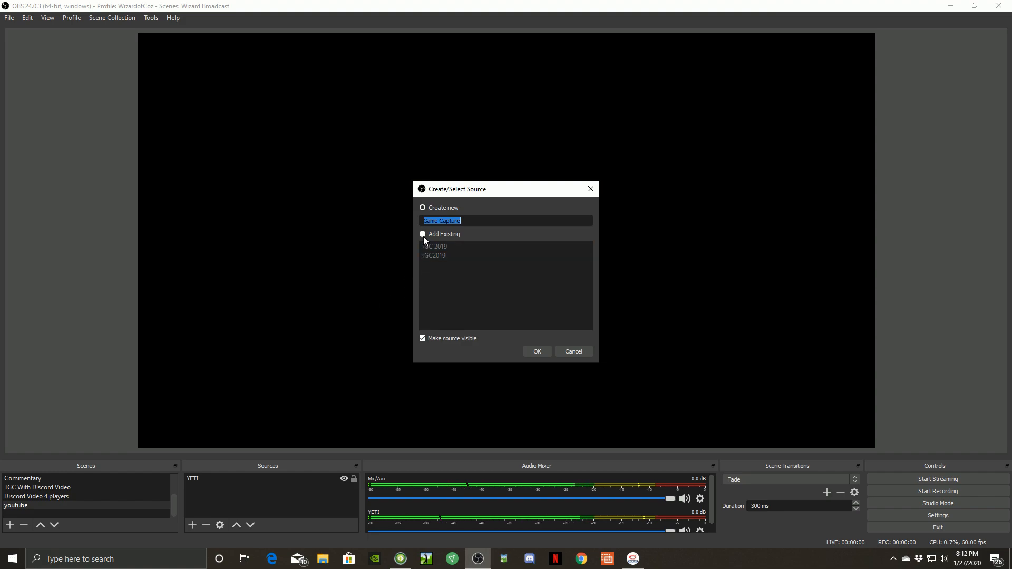
click(422, 234)
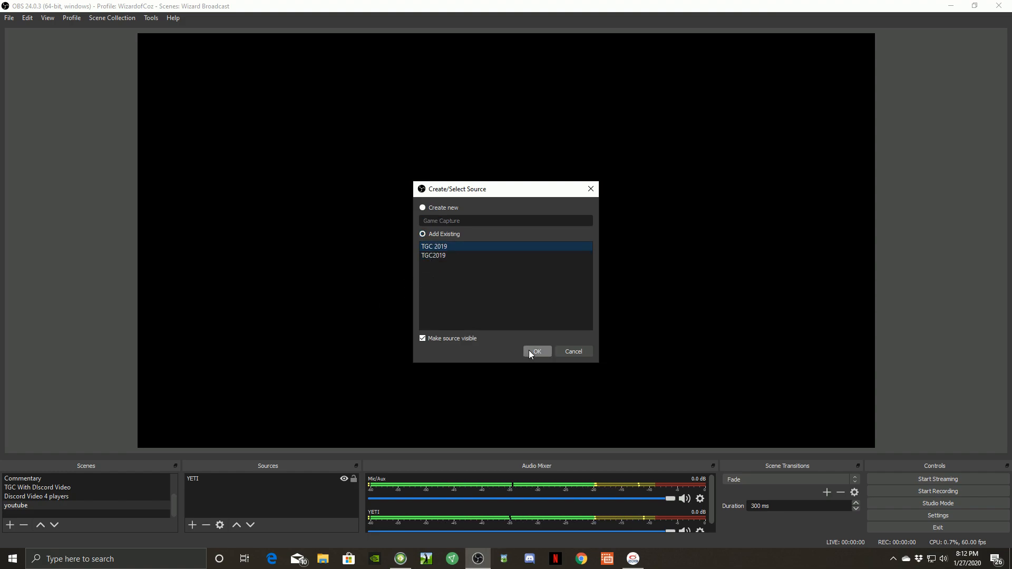
click(537, 352)
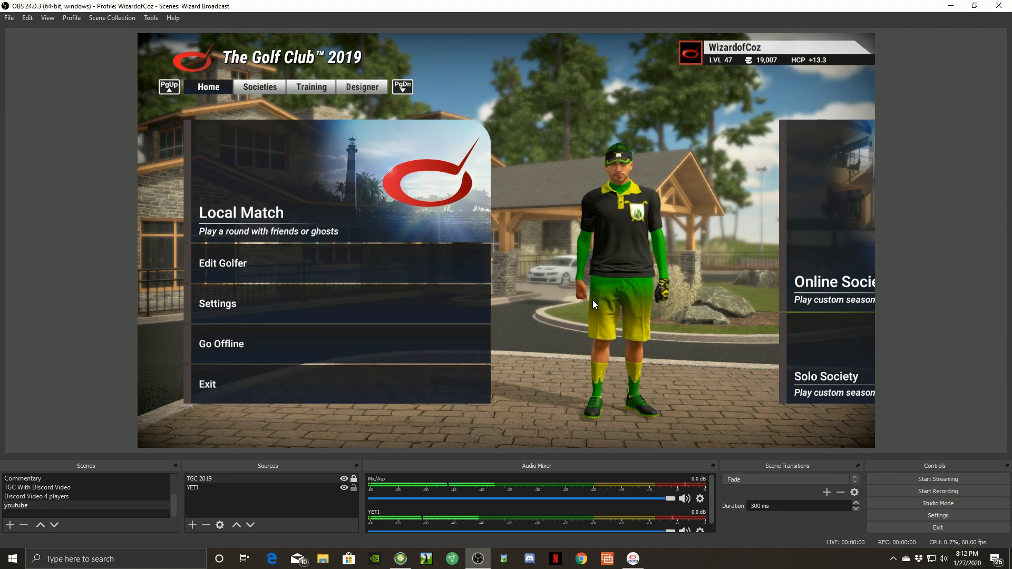
mouse_move(192, 525)
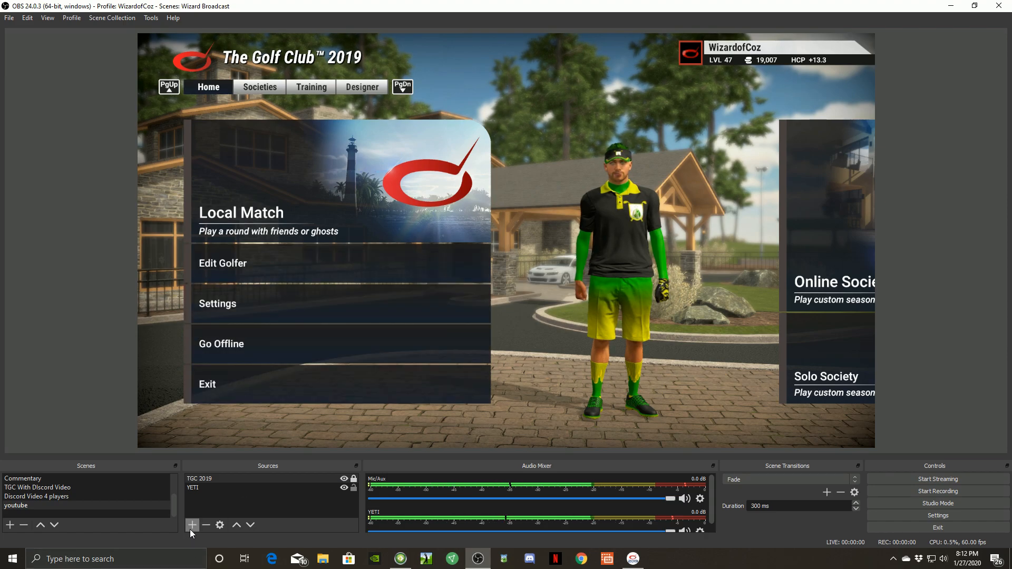
Step: Add the existing GSX window capture source on top of the game in the youtube scene
click(192, 525)
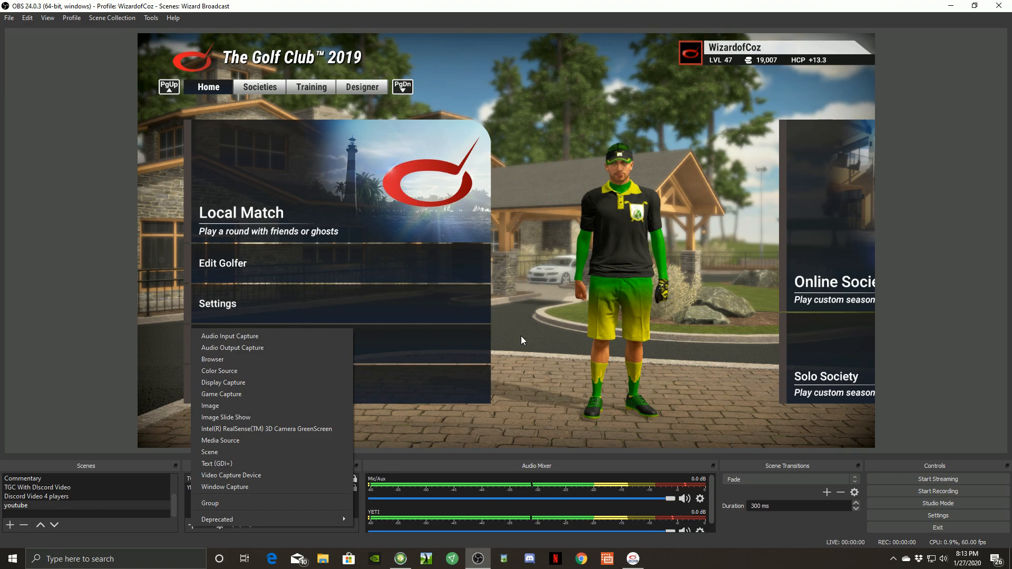
mouse_move(264, 455)
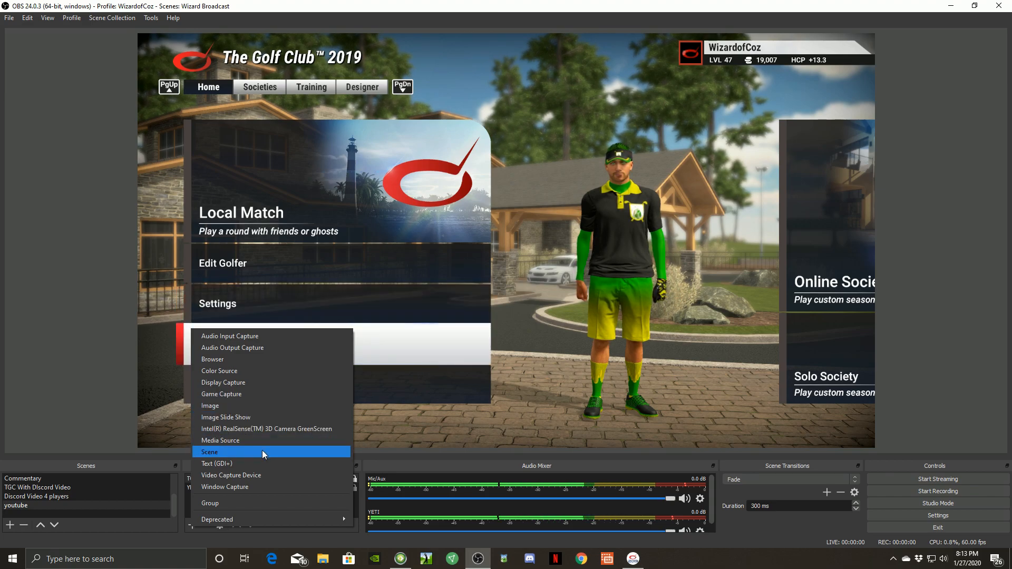
mouse_move(241, 488)
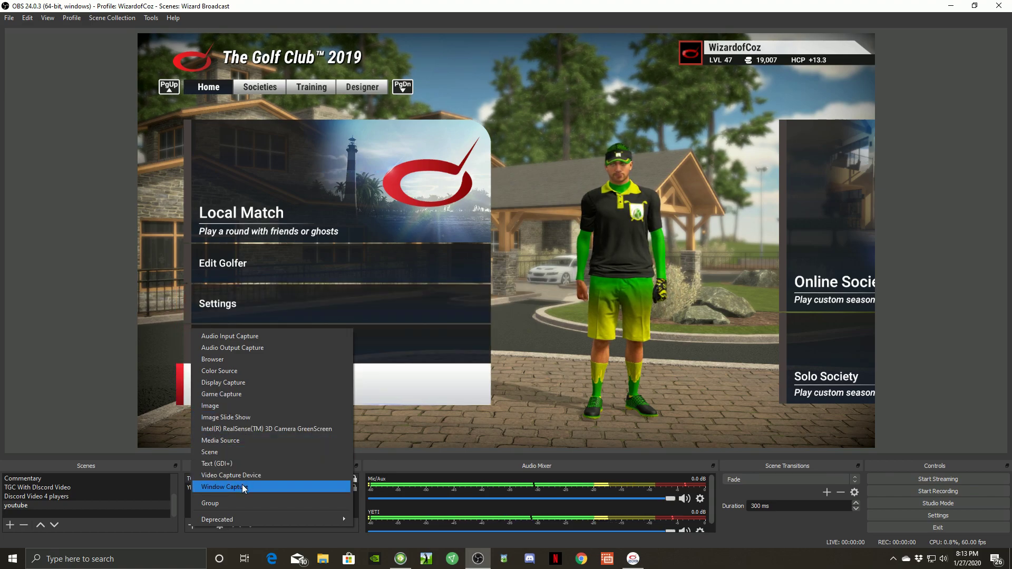
click(224, 487)
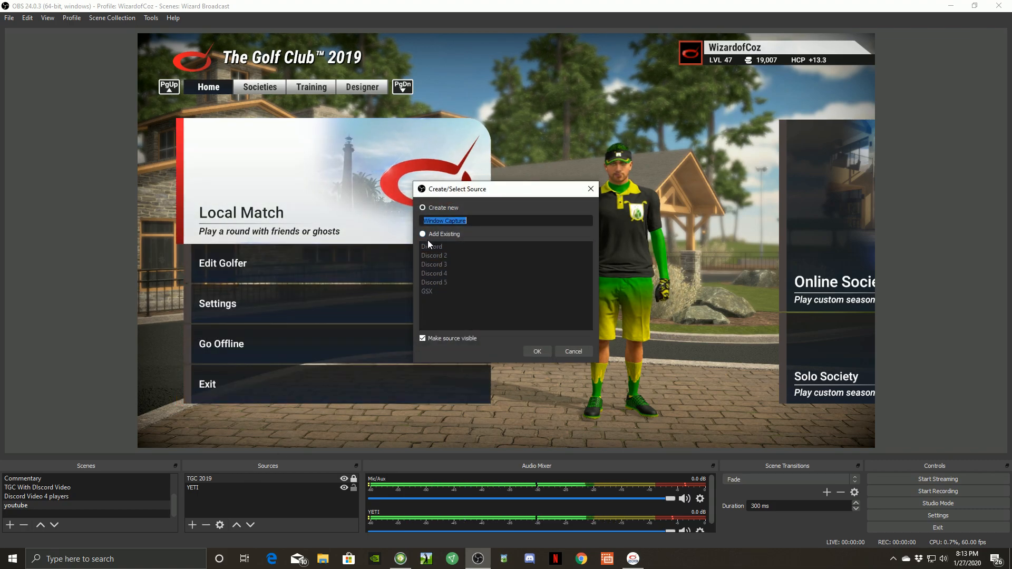
click(423, 234)
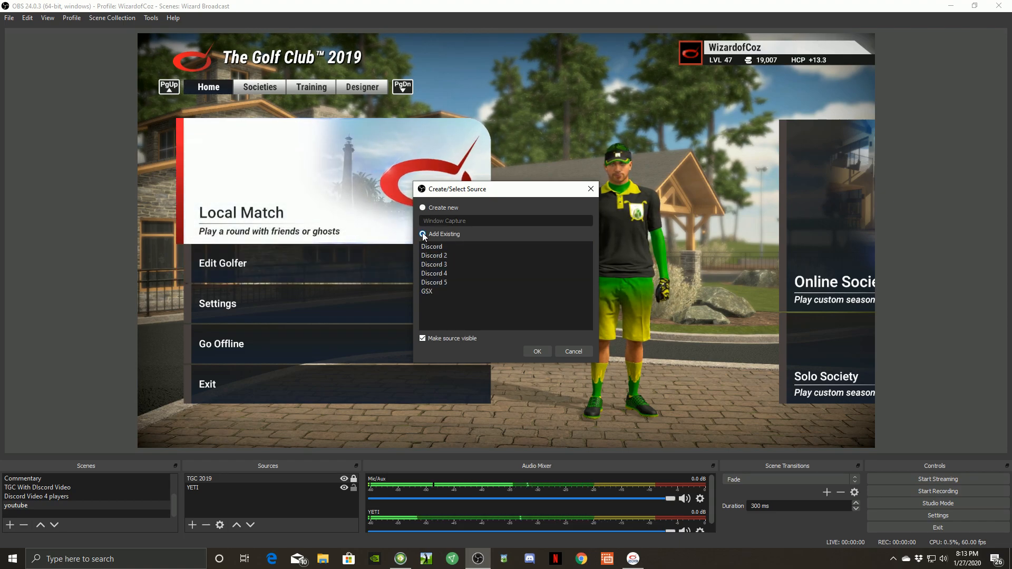
click(426, 292)
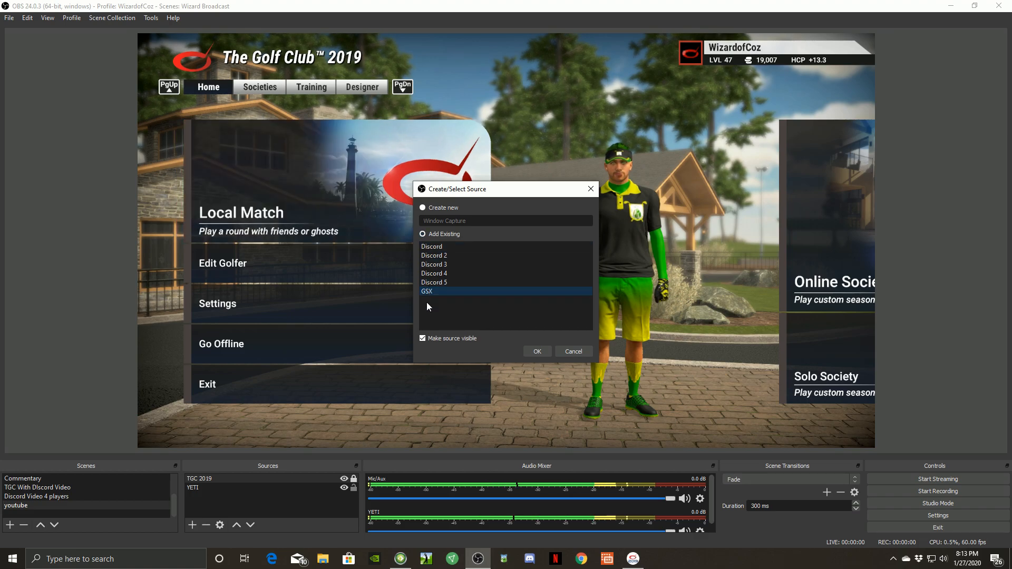
click(537, 352)
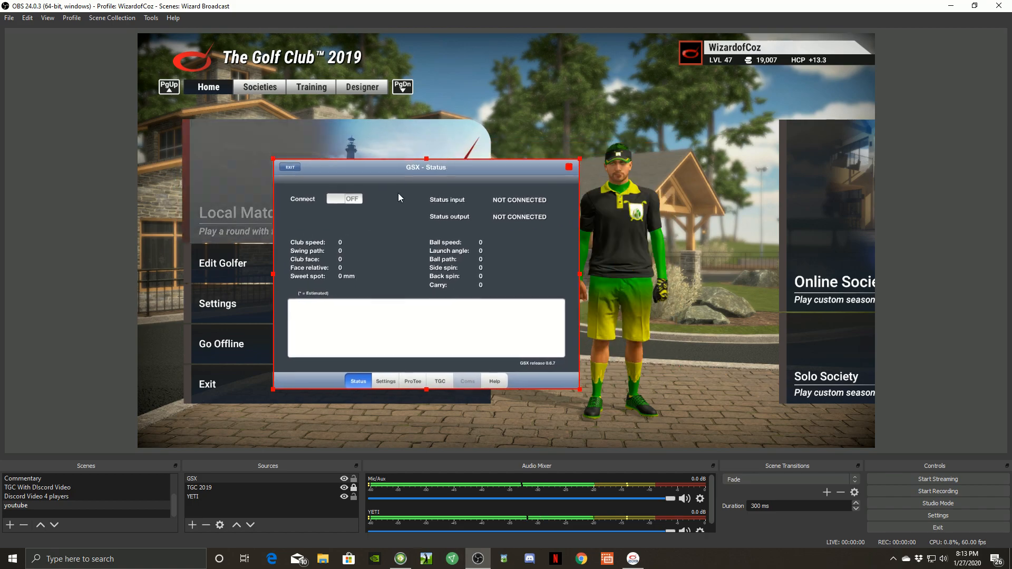
Step: Shift the GSX status capture further right over the golf game in the preview
drag(426, 168, 507, 166)
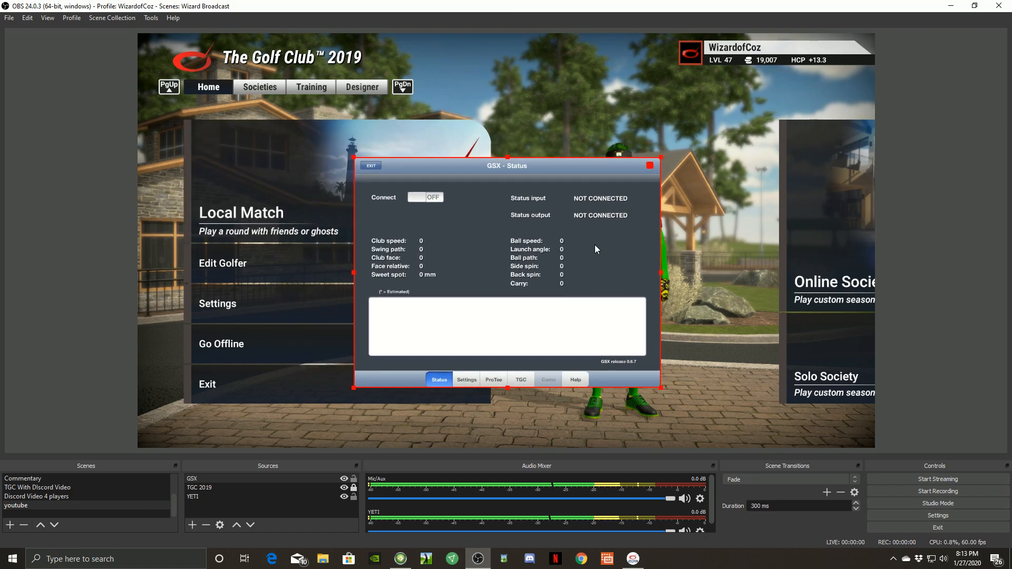
mouse_move(647, 323)
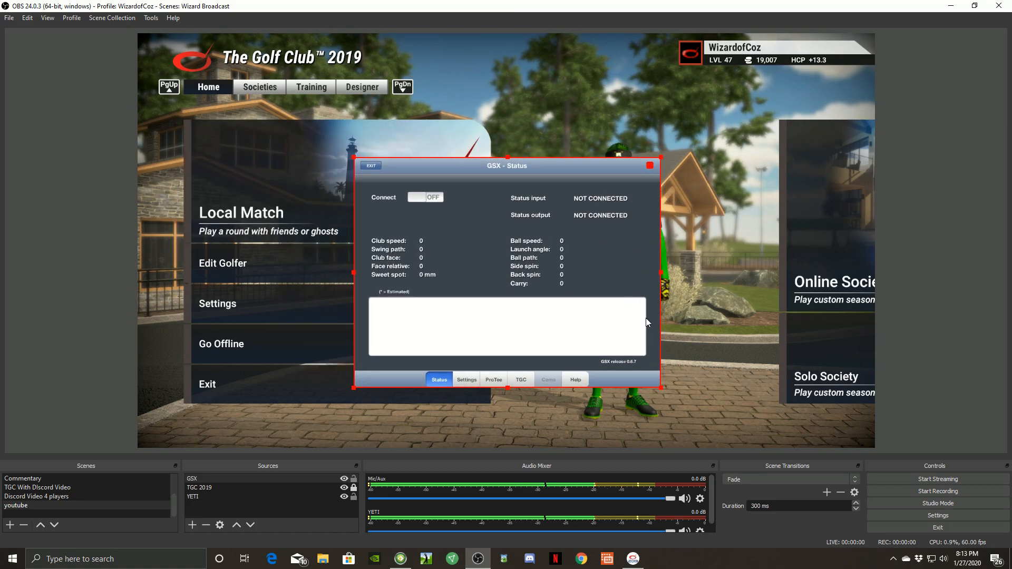
mouse_move(652, 196)
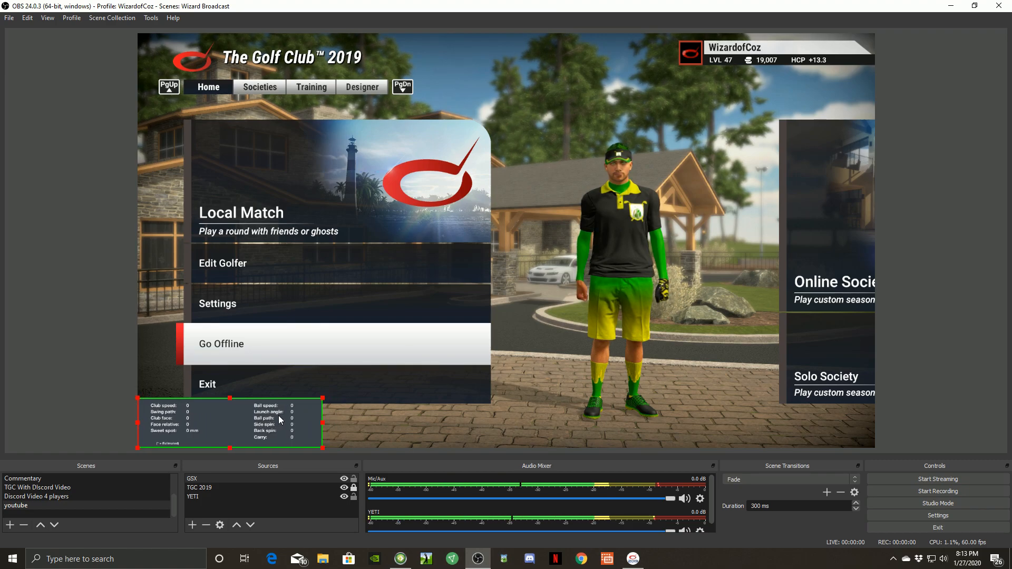
mouse_move(464, 331)
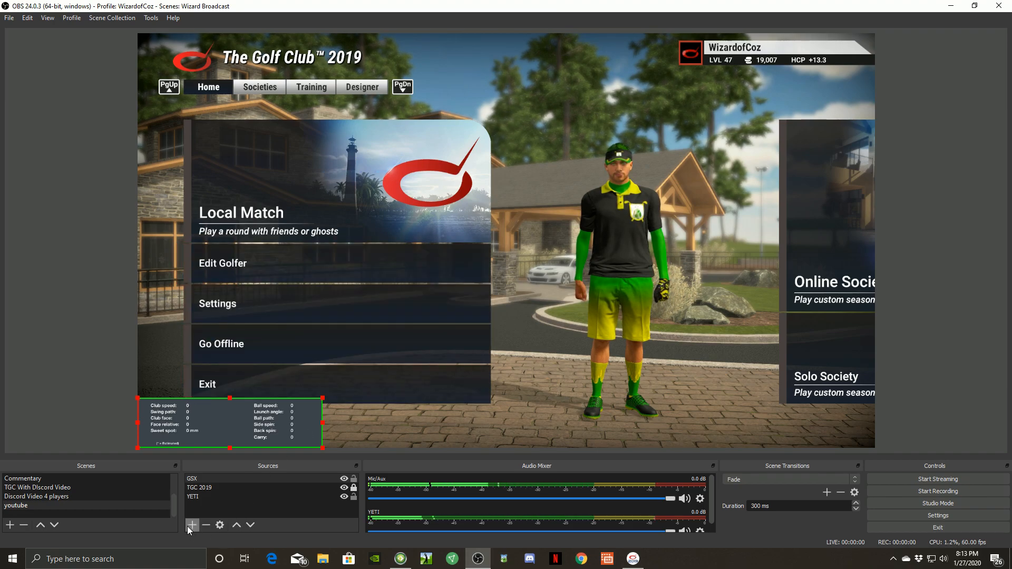
Step: Add the existing Kayeton Monochrome video capture device as a camera overlay in the scene
click(192, 525)
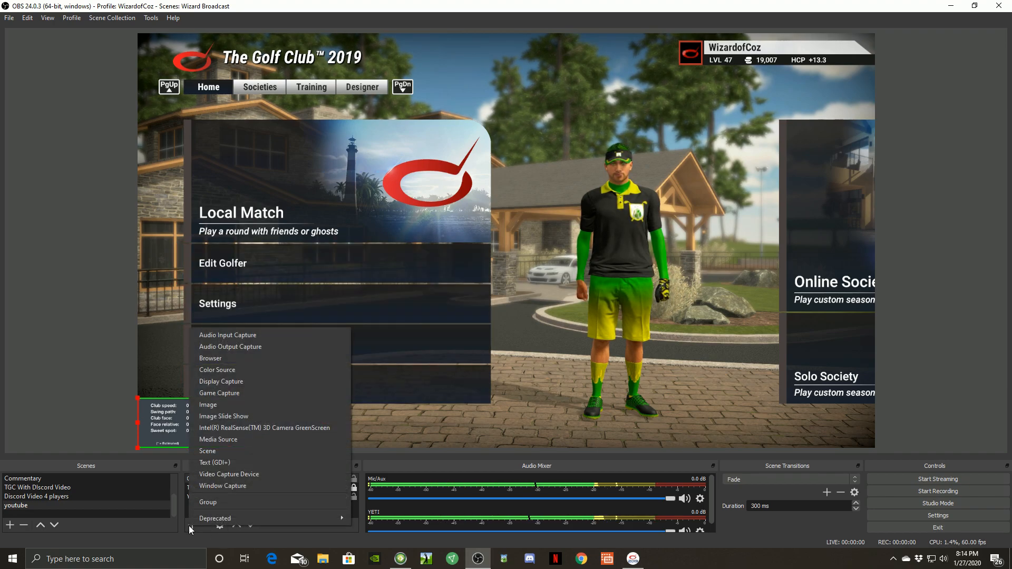
mouse_move(237, 489)
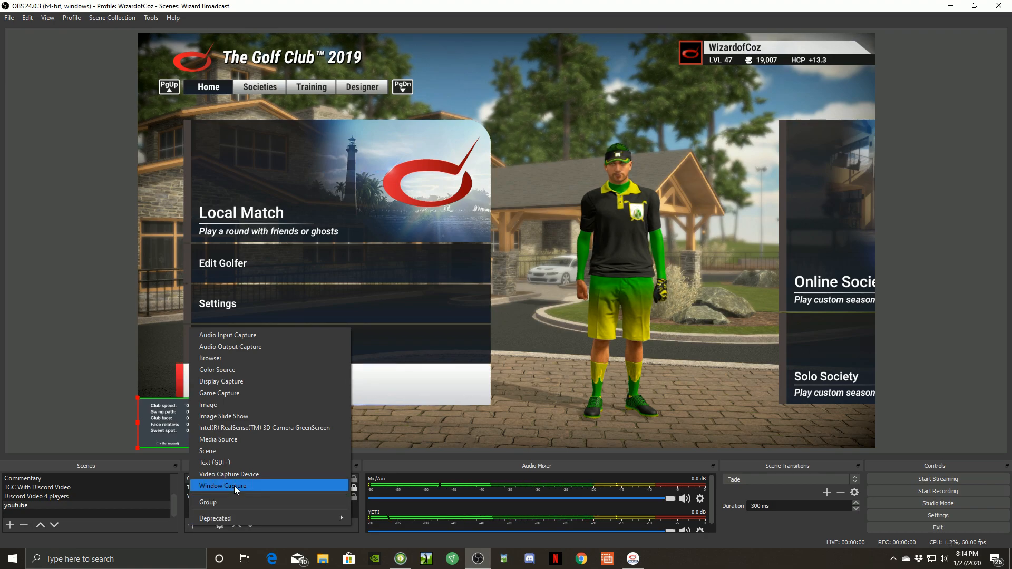
click(229, 474)
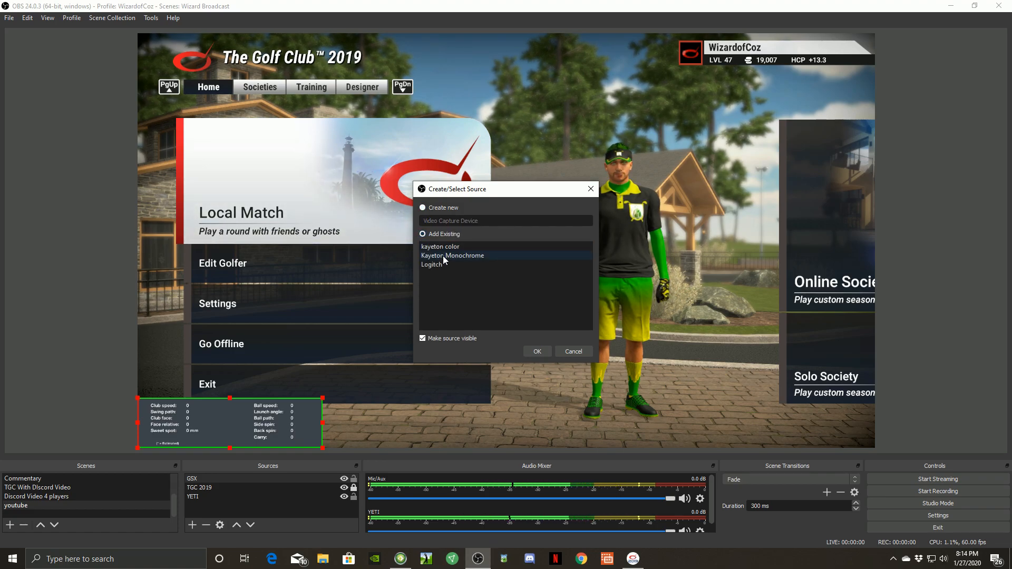
click(452, 255)
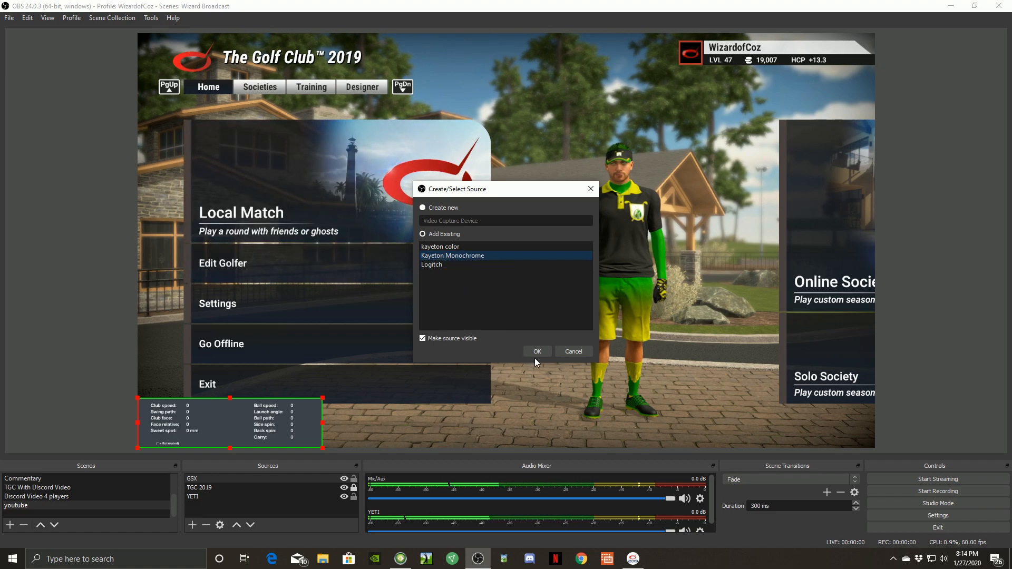
click(537, 351)
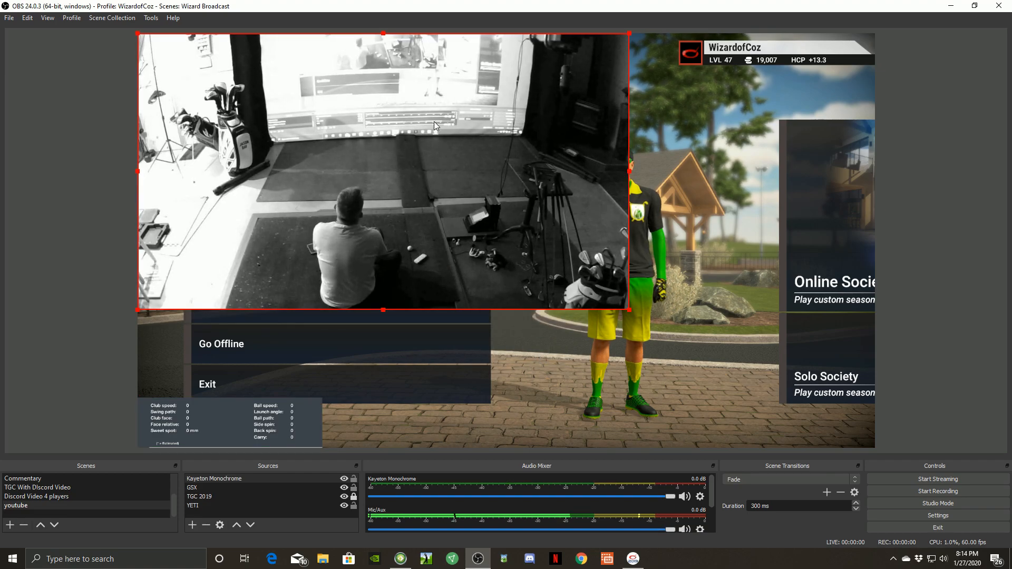
mouse_move(630, 38)
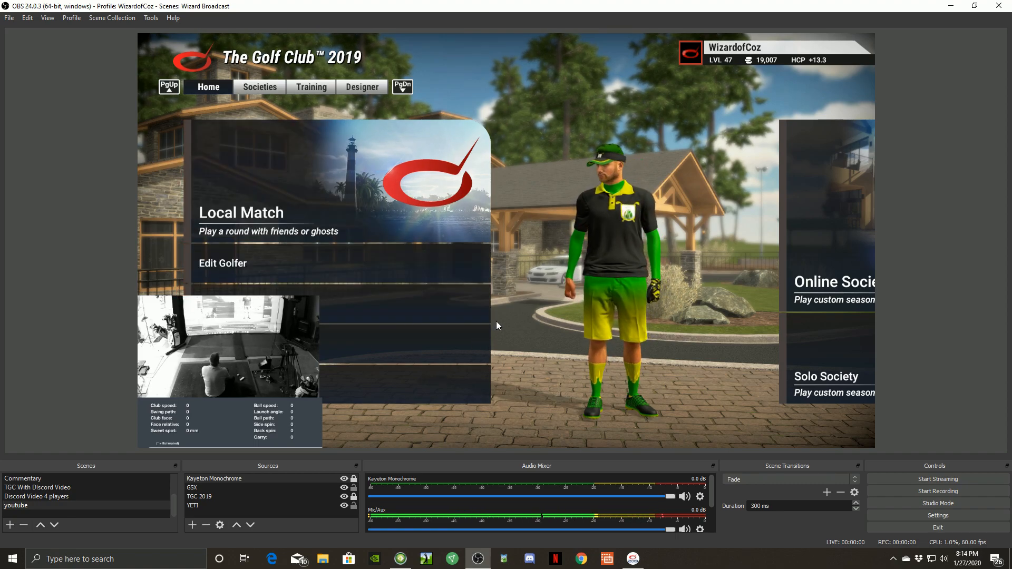
mouse_move(941, 478)
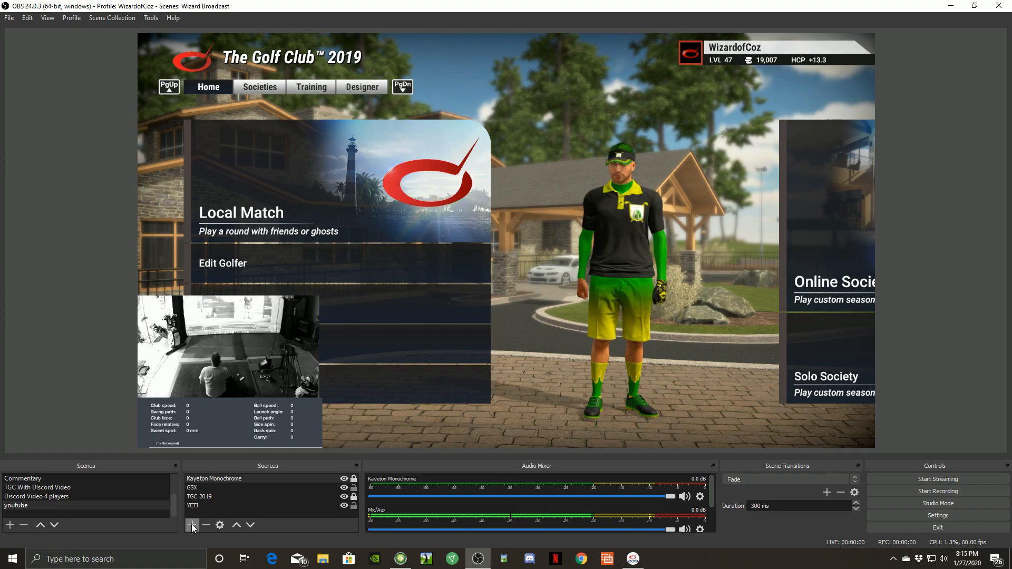
Step: Add the existing 'Please subscribe' Text (GDI+) ticker source along the bottom of the scene
click(192, 525)
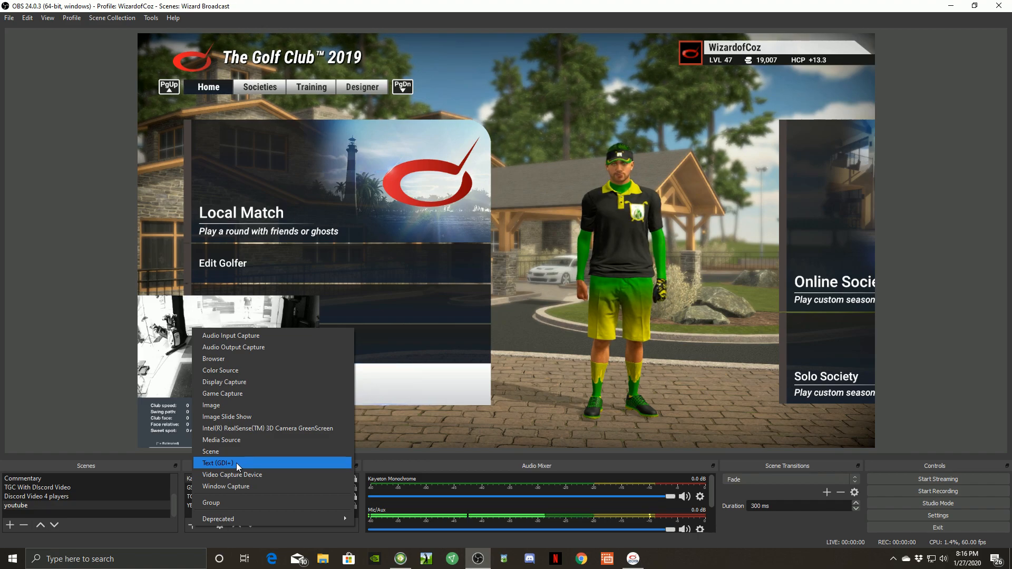
click(218, 463)
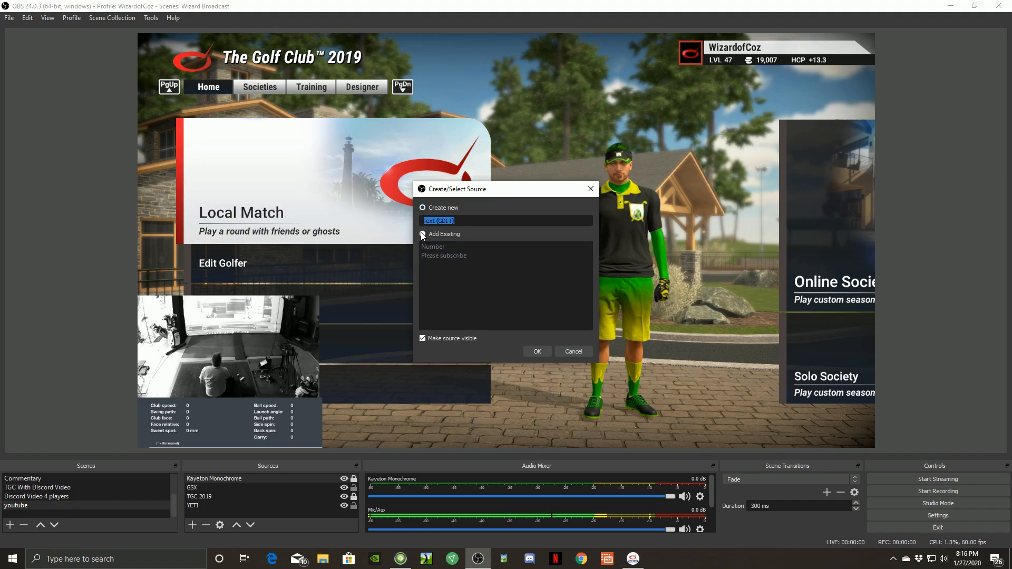
click(423, 234)
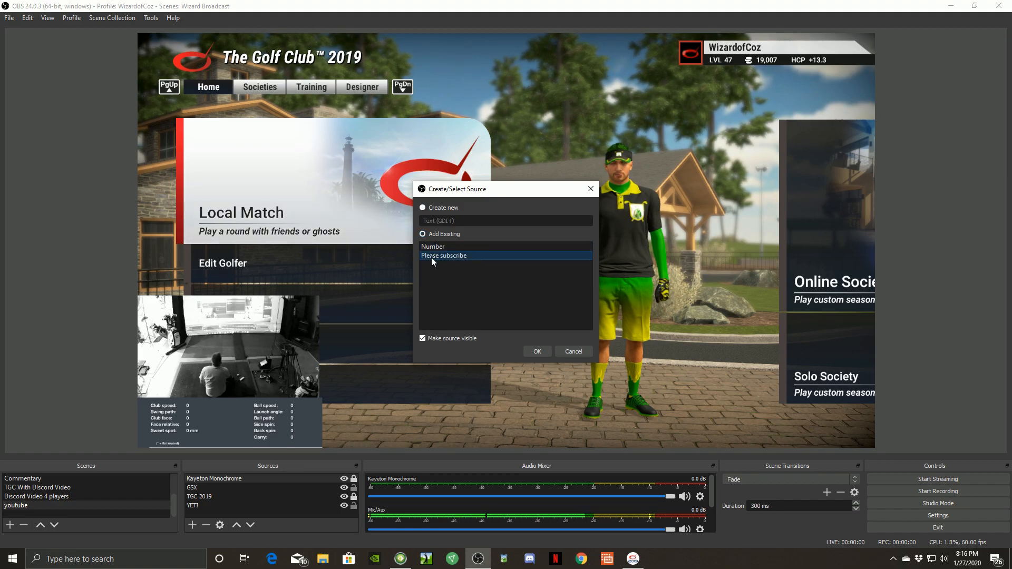
click(537, 352)
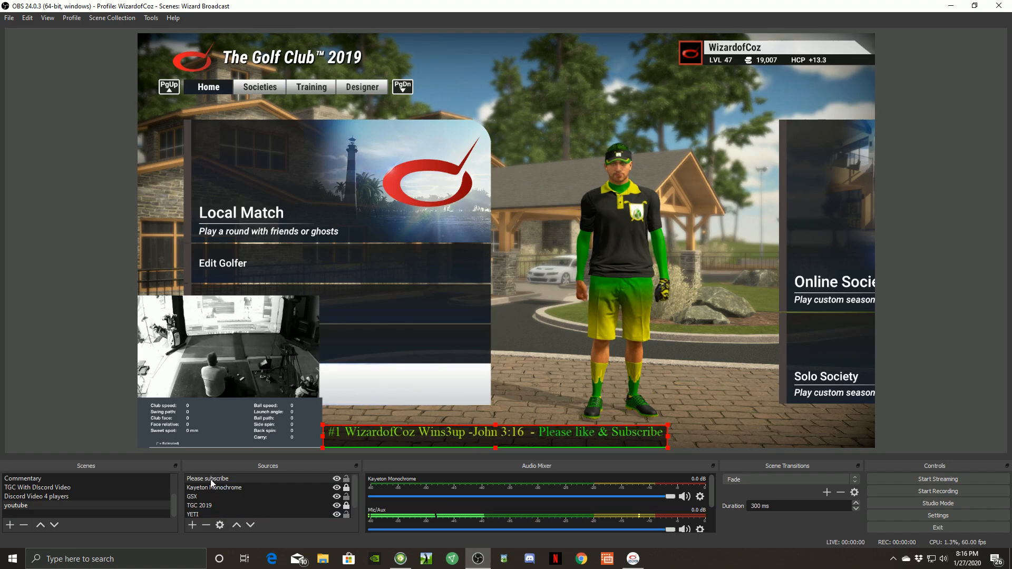
Step: Open the 'Please subscribe' ticker's Properties to change the score text to Wins 10&8
right_click(206, 478)
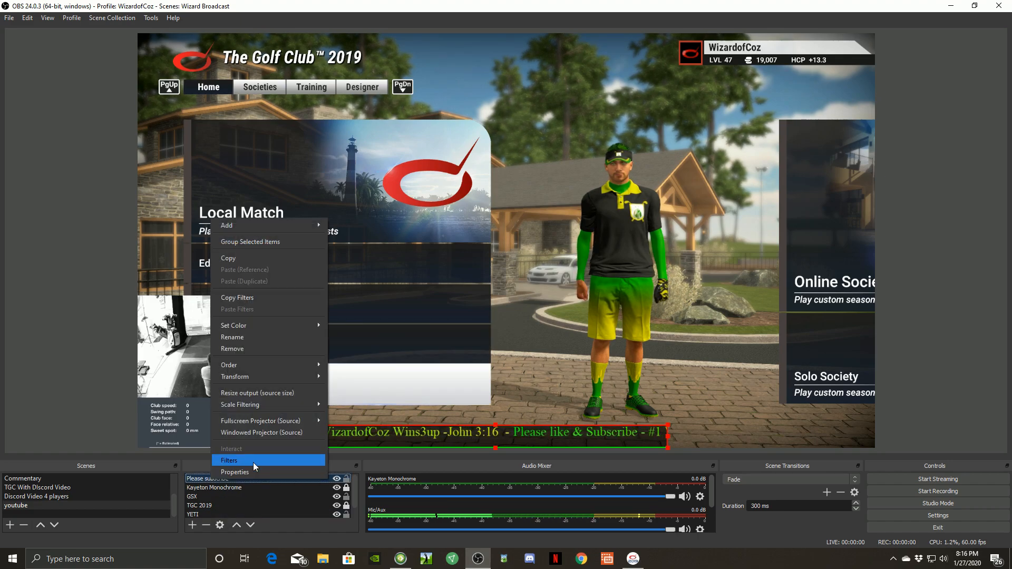
click(235, 471)
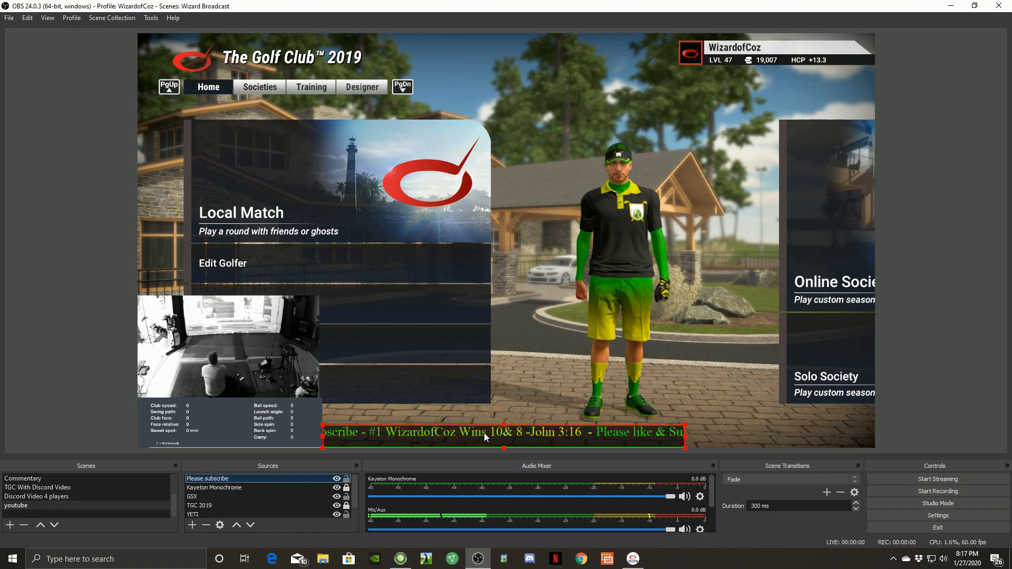
right_click(485, 439)
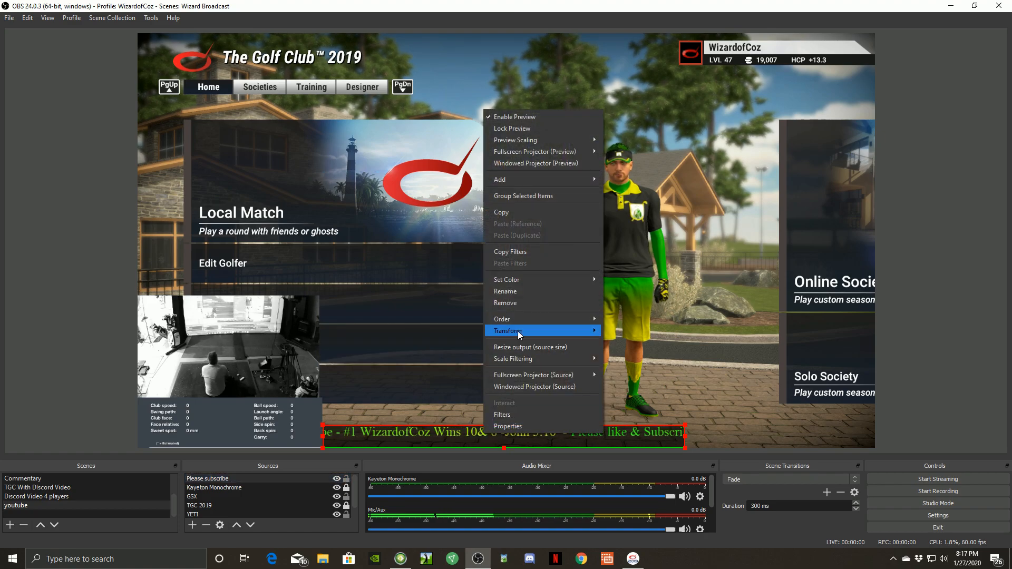
mouse_move(518, 305)
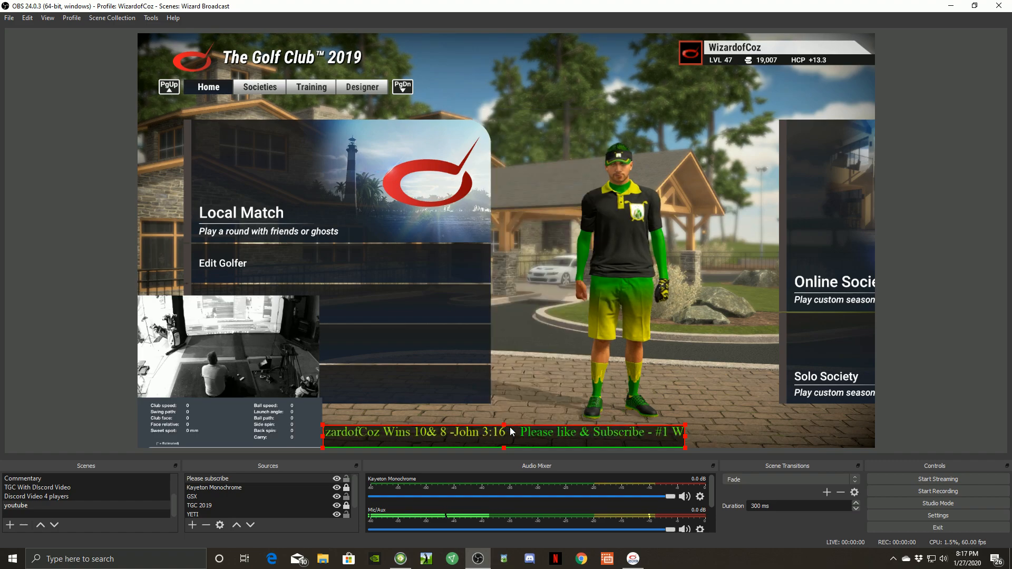
double_click(207, 479)
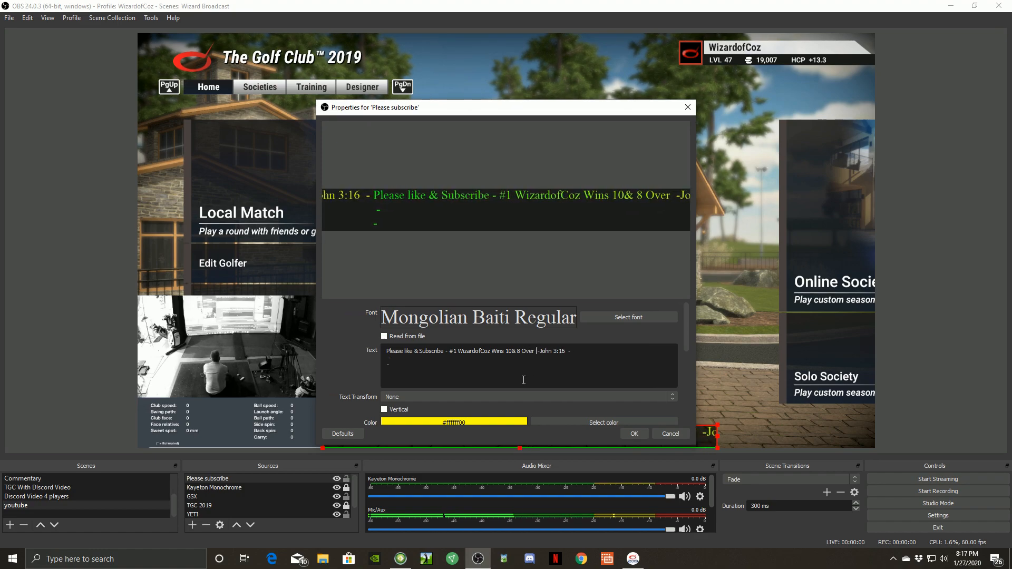
text(Dg1983 in)
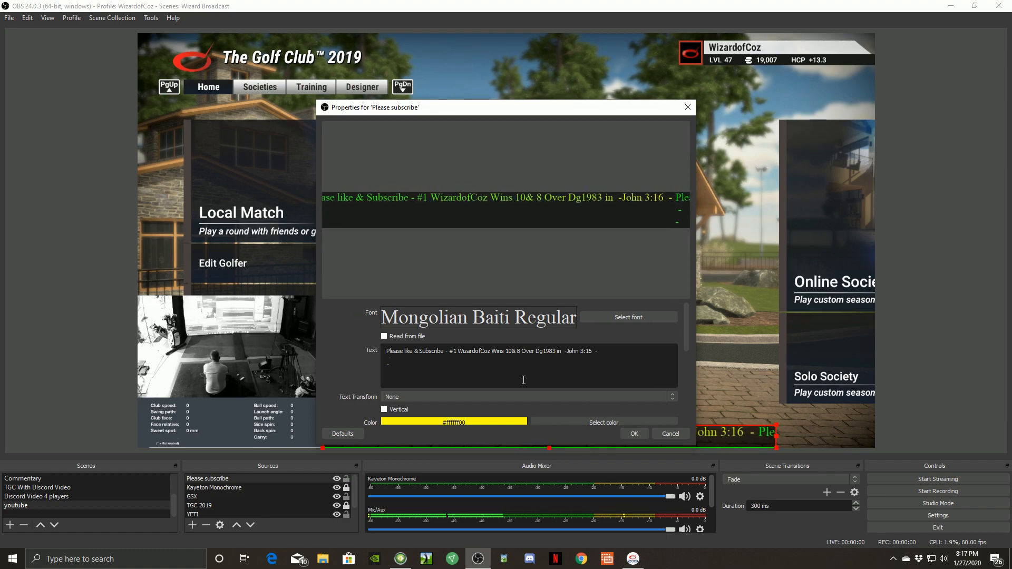
text(Truesim)
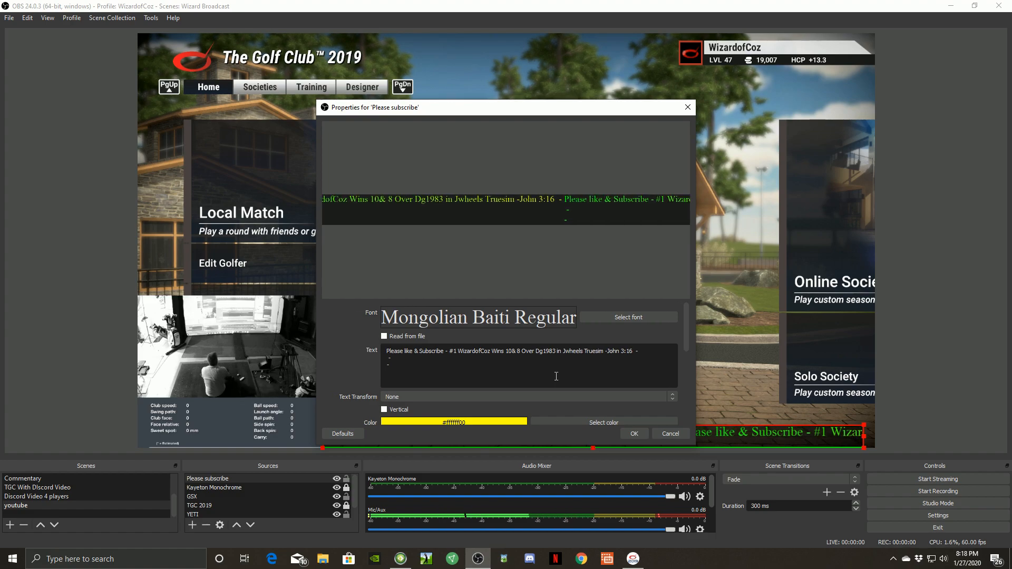
click(634, 434)
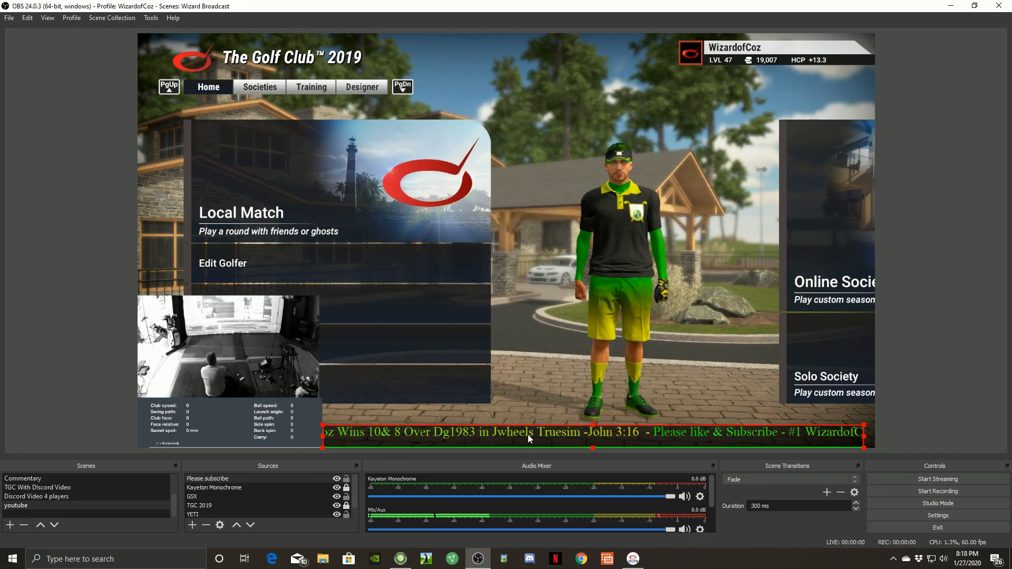